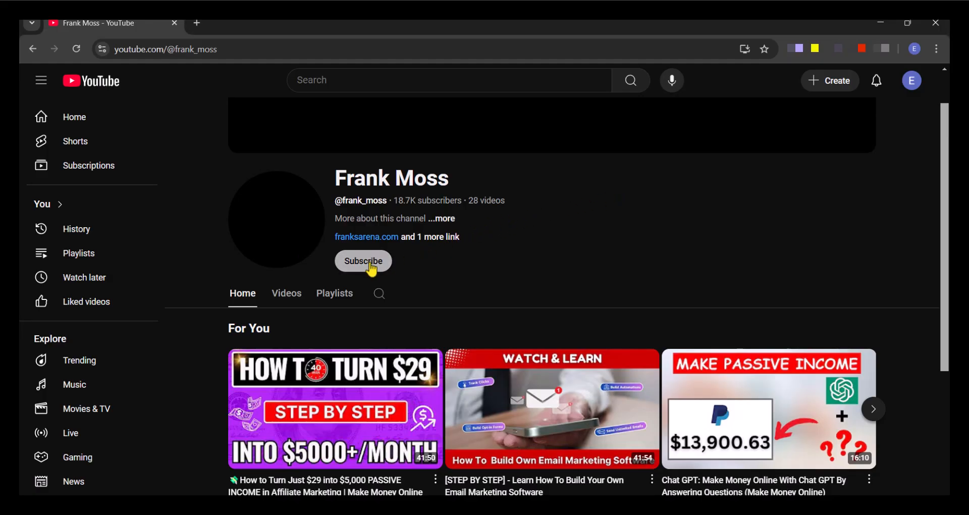
Subscribe to the YouTube channel, then switch to the browser window showing Google
{"action": "left_click", "coordinate": [363, 261]}
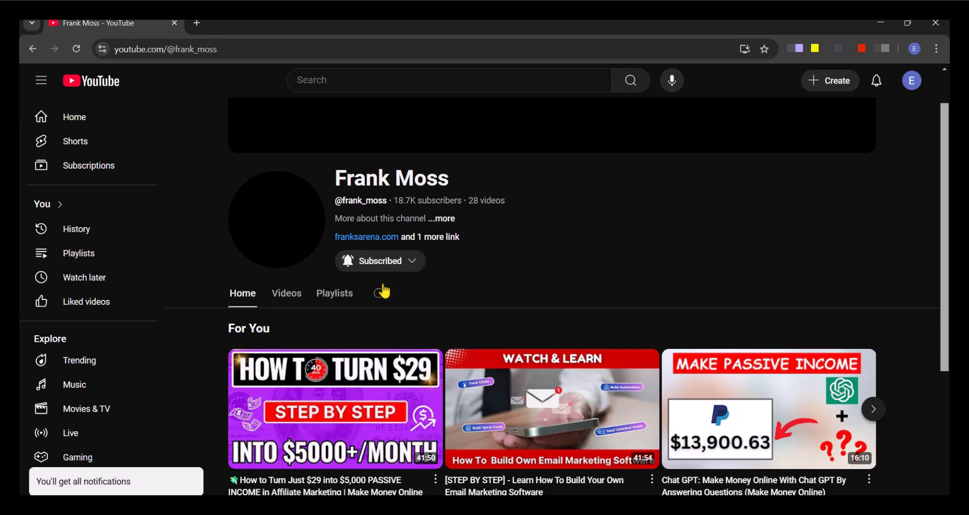
{"action": "left_click", "coordinate": [185, 13]}
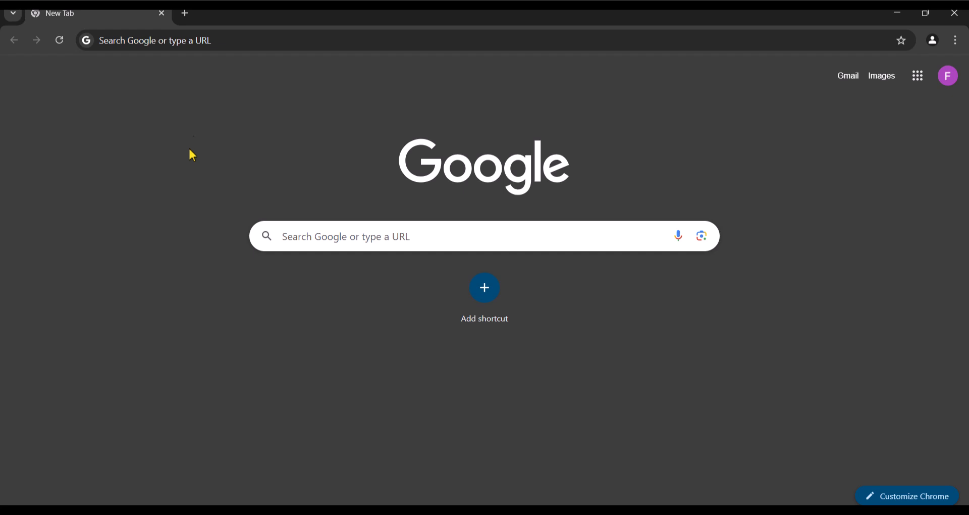
Go to whonix.org and open the Windows VirtualBox guide from the Download menu
{"action": "type", "text": "whonix.org"}
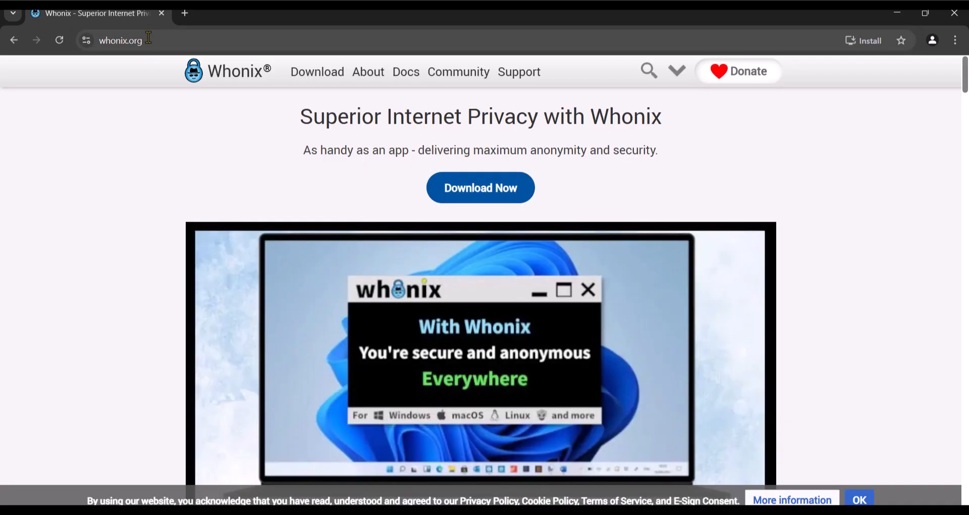
{"action": "mouse_move", "coordinate": [220, 56]}
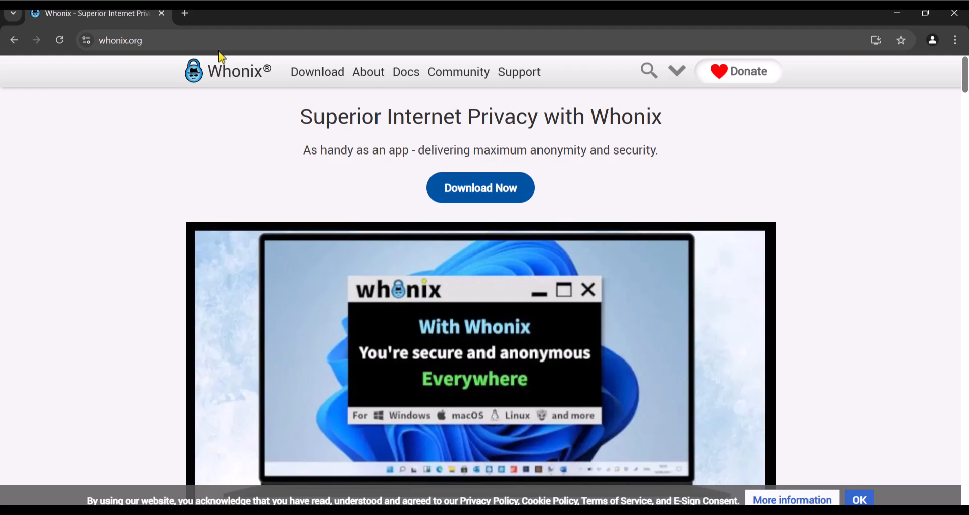
{"action": "left_click", "coordinate": [317, 71]}
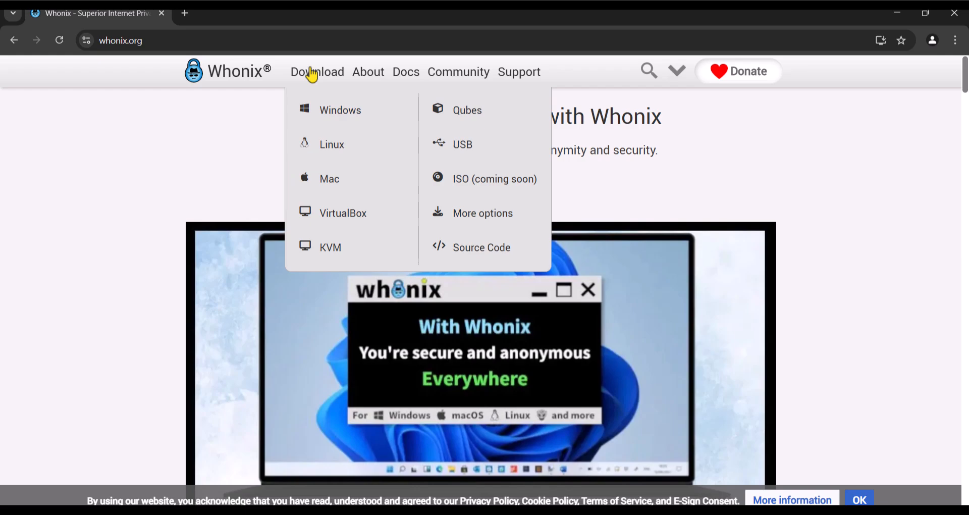
{"action": "left_click", "coordinate": [342, 212]}
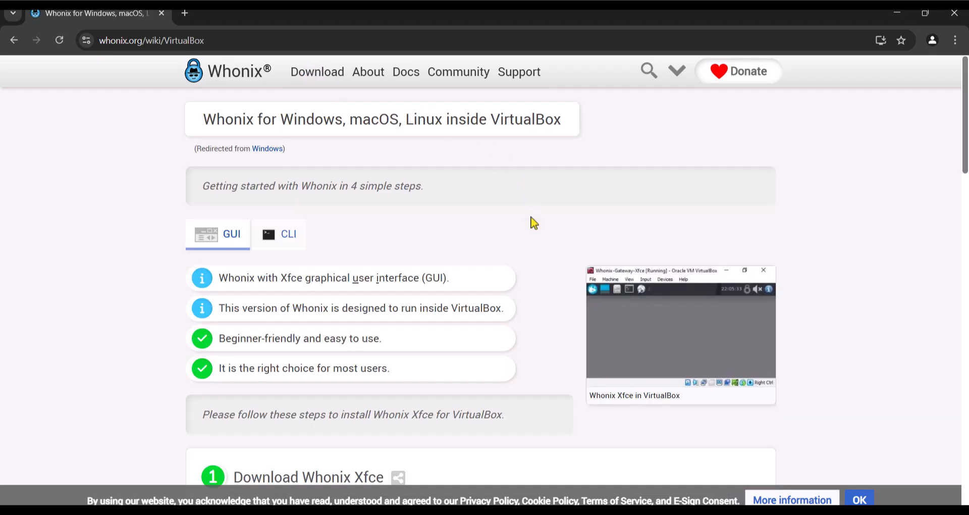
Download the 2.3 GB Whonix Xfce 17.2.8.5 VirtualBox image, skipping the donation, and check progress
{"action": "scroll", "scroll_direction": "down", "scroll_amount": 3}
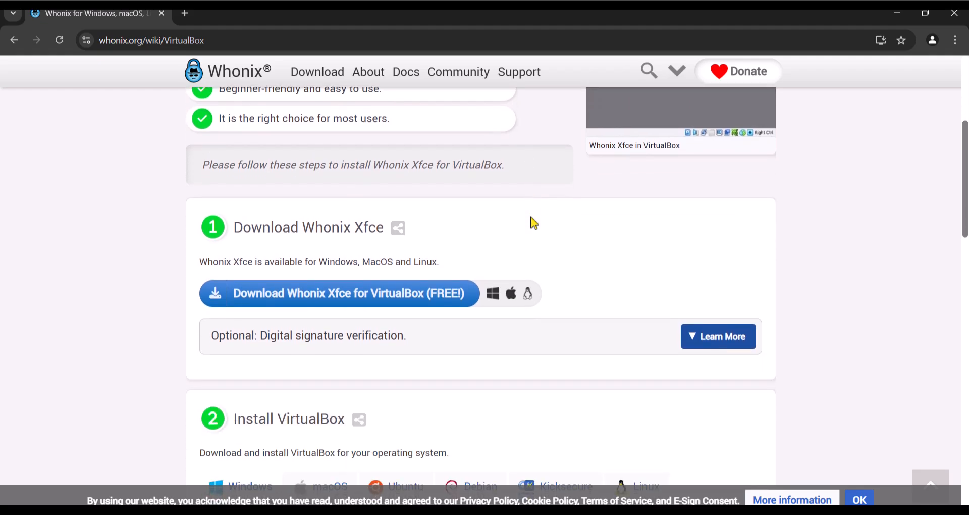
{"action": "scroll", "scroll_direction": "down", "scroll_amount": 3}
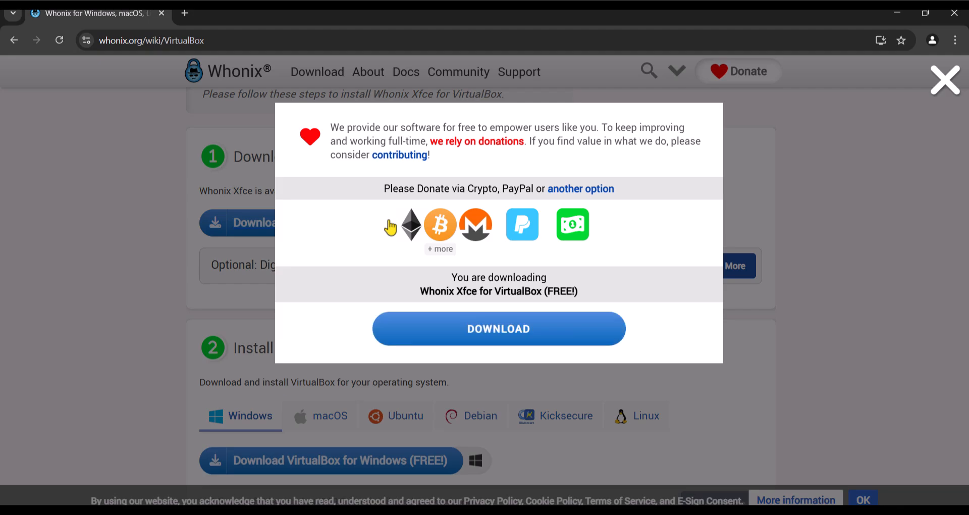
{"action": "left_click", "coordinate": [498, 329]}
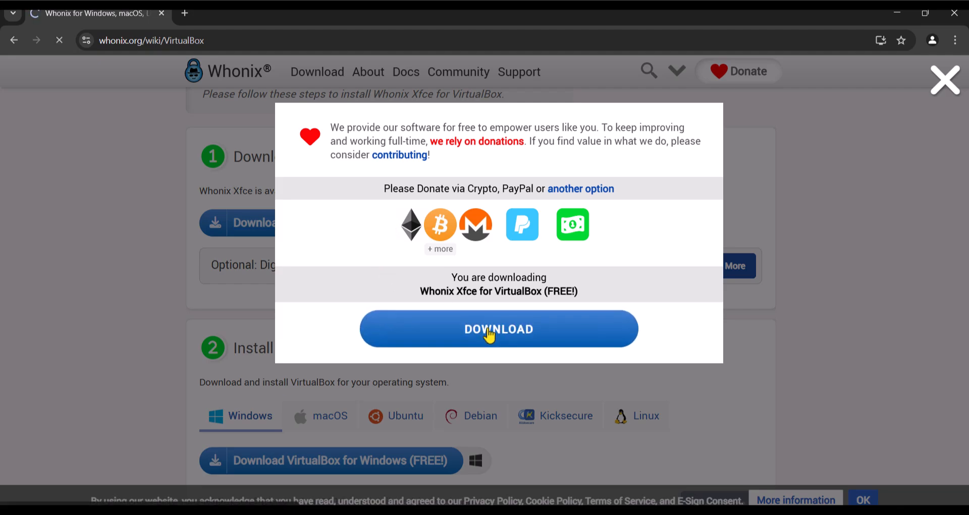
{"action": "left_click", "coordinate": [498, 328]}
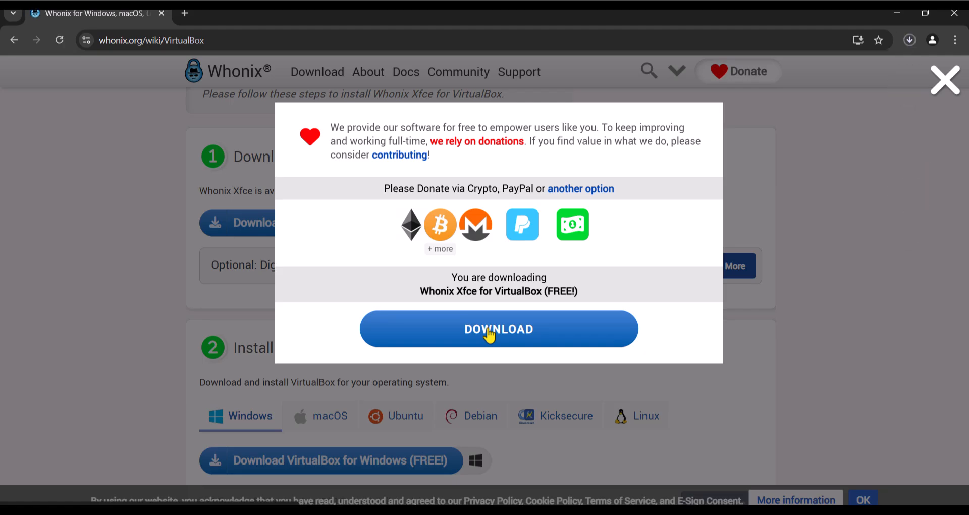
{"action": "left_click", "coordinate": [498, 328]}
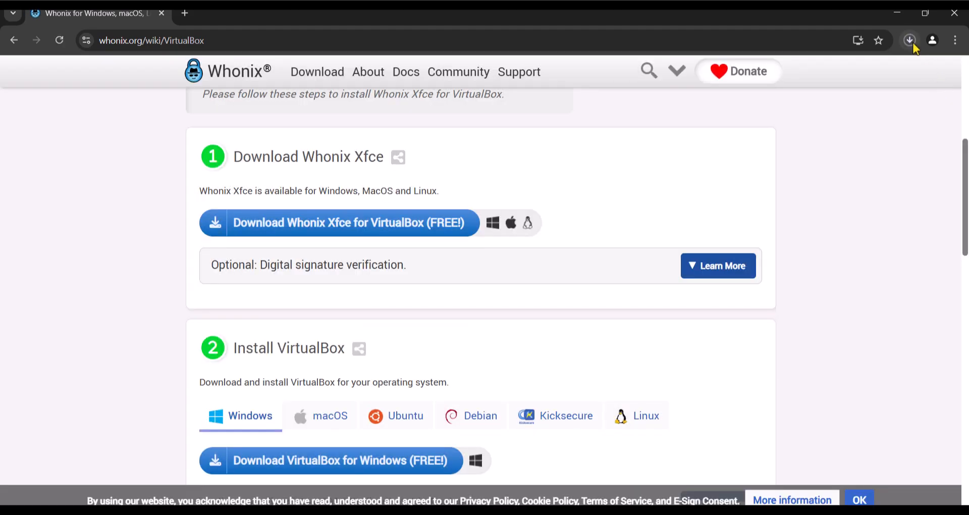
{"action": "left_click", "coordinate": [909, 40]}
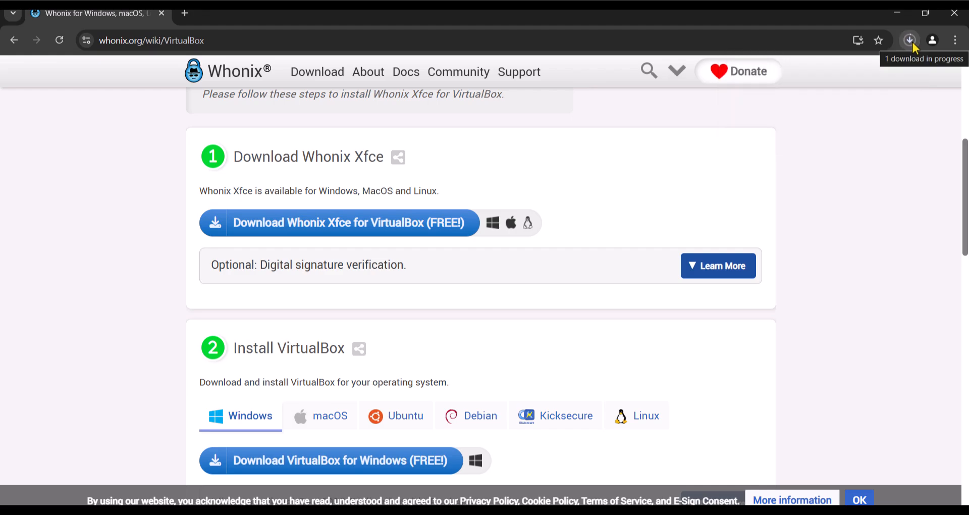
{"action": "left_click", "coordinate": [909, 40]}
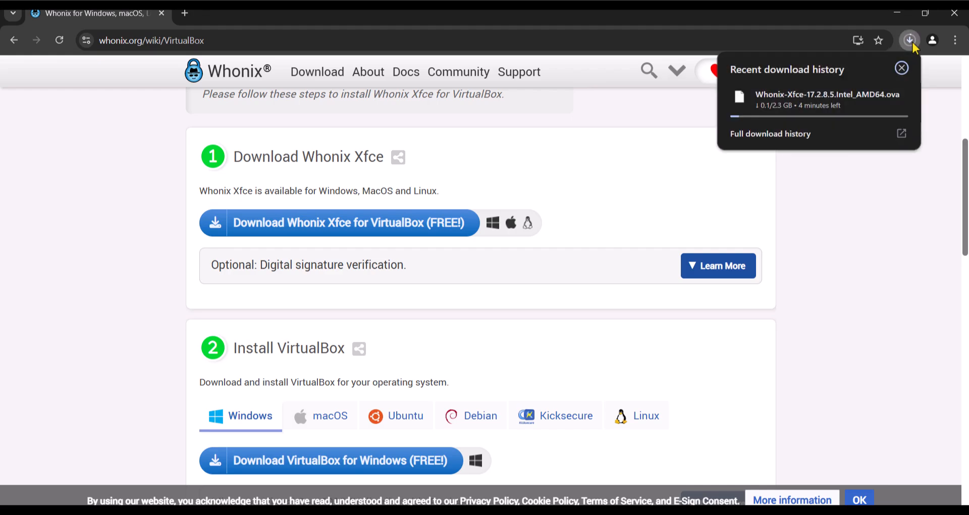
{"action": "left_click", "coordinate": [902, 69]}
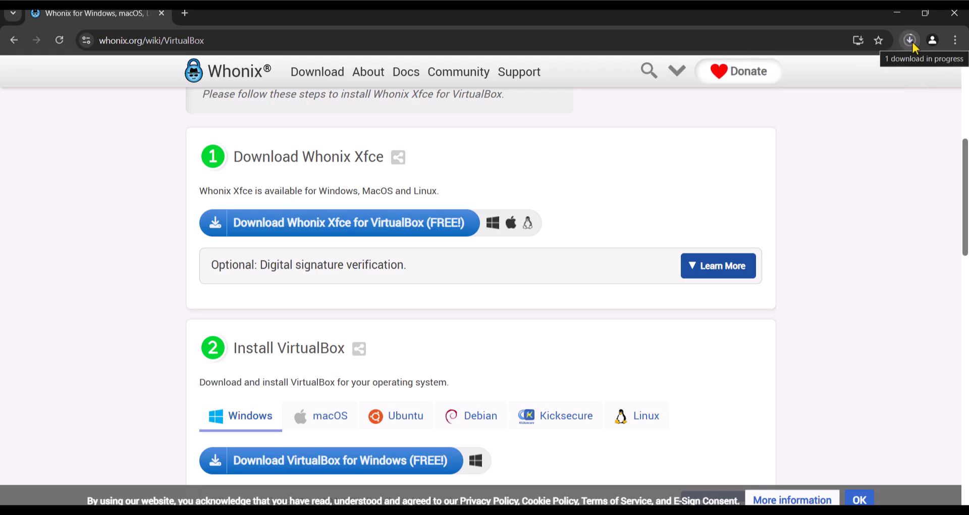
Download the VirtualBox 7.1.6 Windows installer and show it in its folder
{"action": "scroll", "scroll_direction": "down", "scroll_amount": 3}
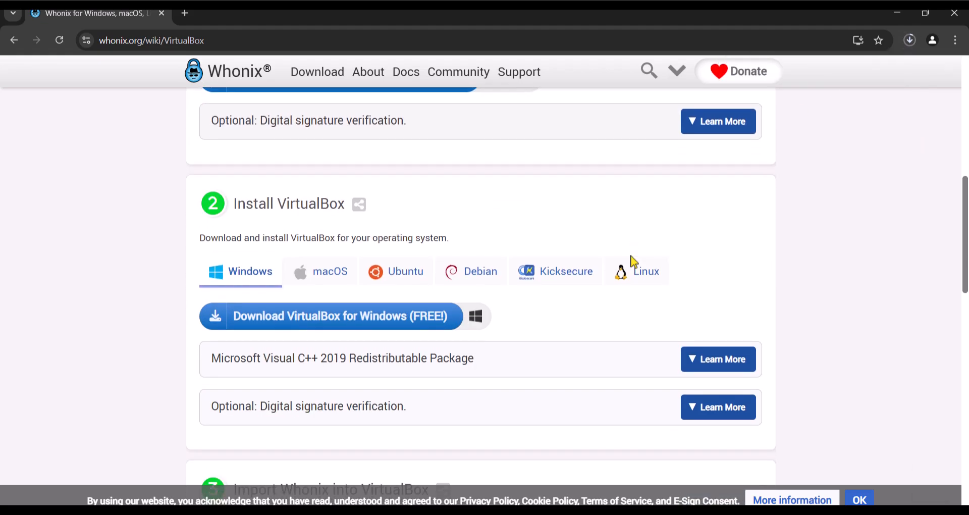
{"action": "scroll", "scroll_direction": "up", "scroll_amount": 3}
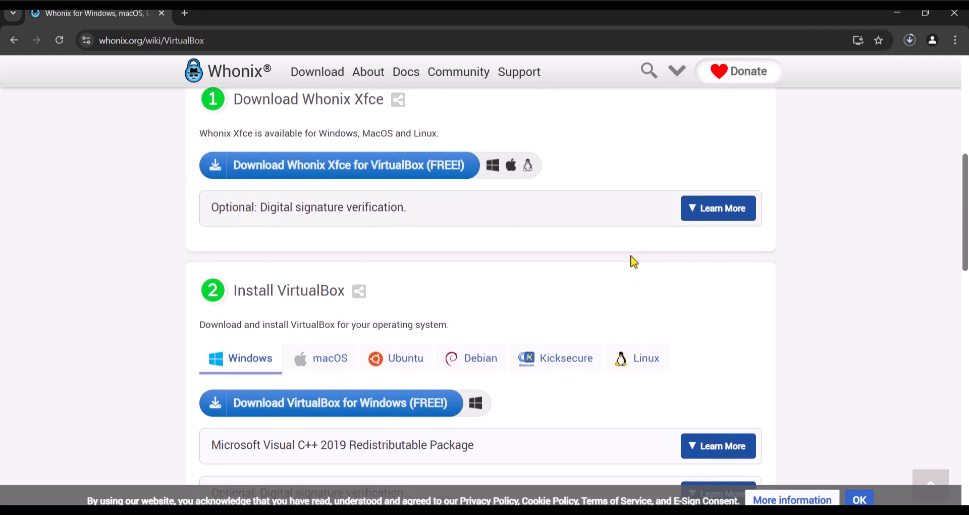
{"action": "scroll", "scroll_direction": "down", "scroll_amount": 3}
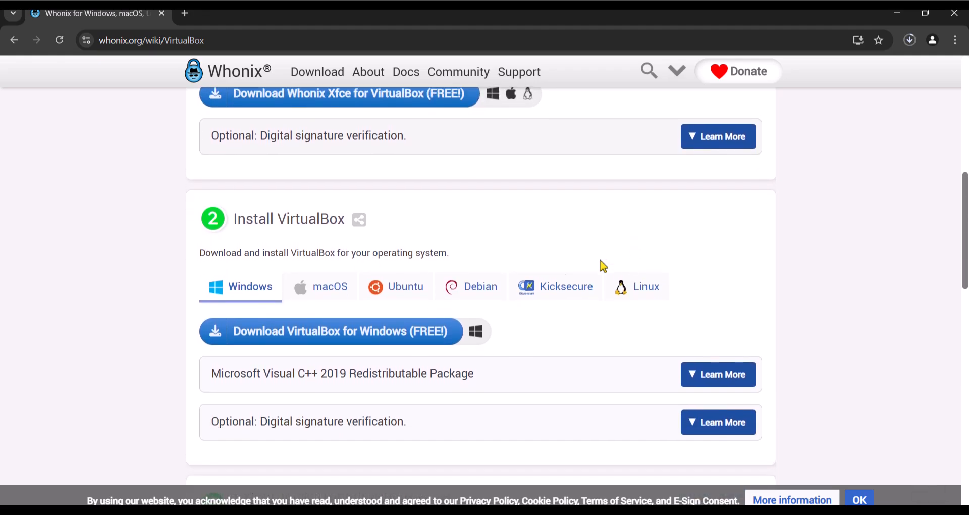
{"action": "mouse_move", "coordinate": [369, 340]}
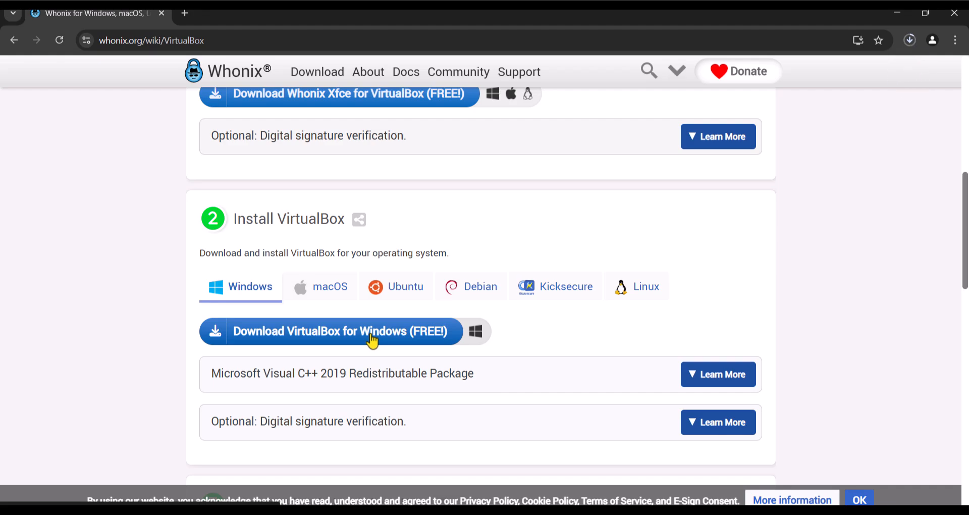
{"action": "left_click", "coordinate": [909, 40]}
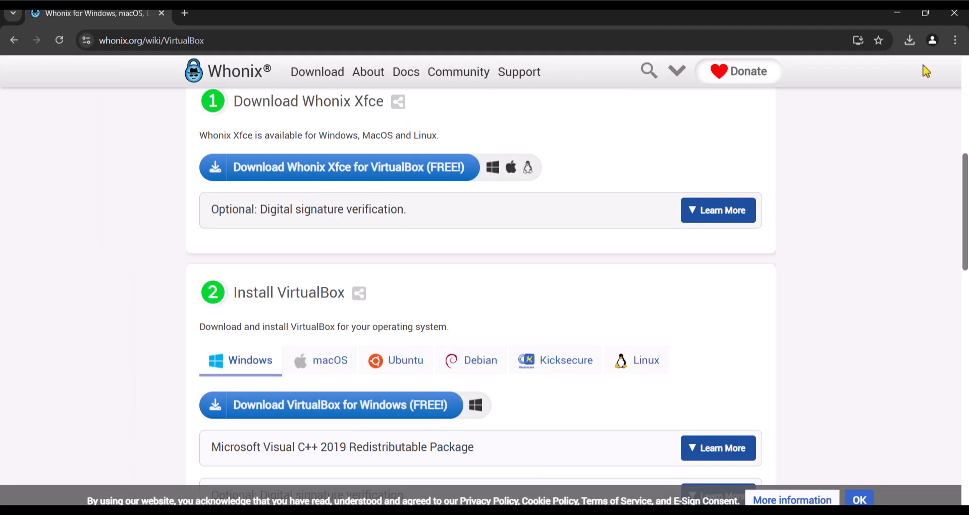
{"action": "left_click", "coordinate": [909, 40]}
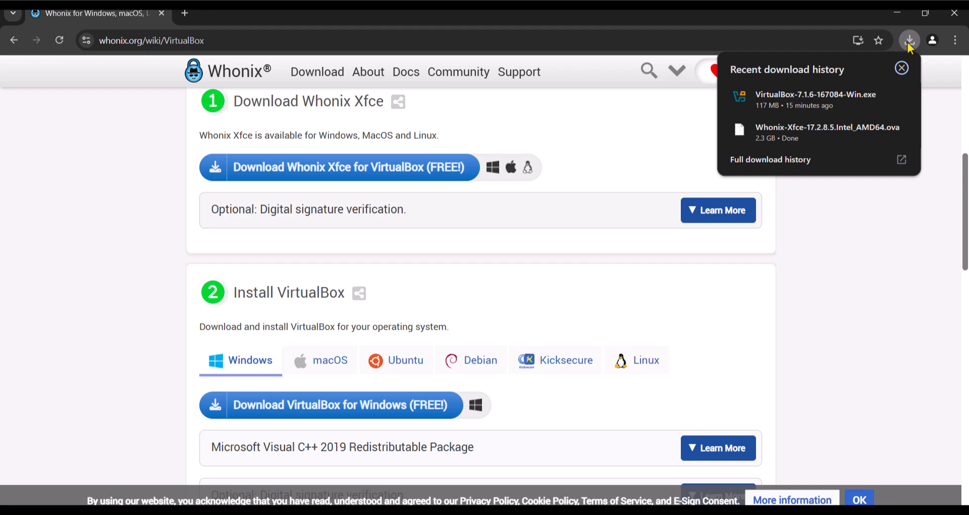
{"action": "mouse_move", "coordinate": [878, 97]}
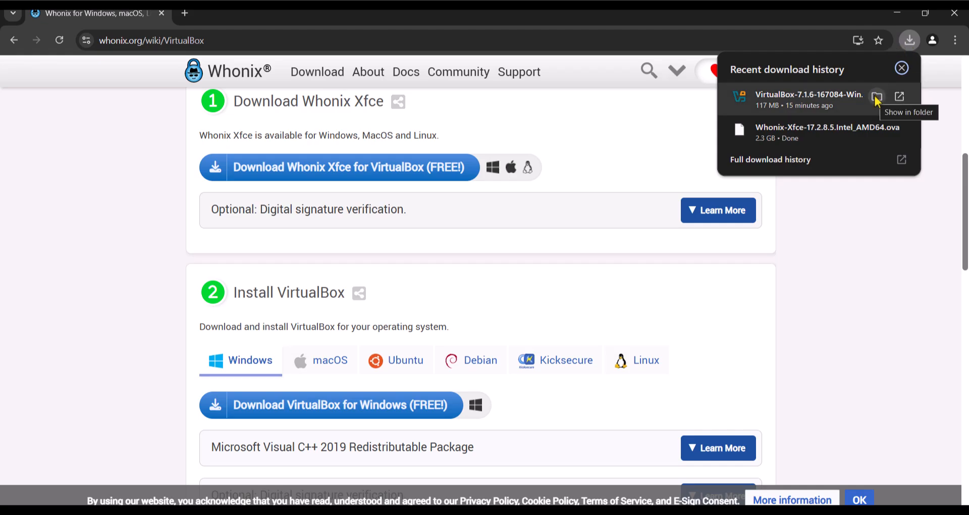
{"action": "left_click", "coordinate": [876, 97]}
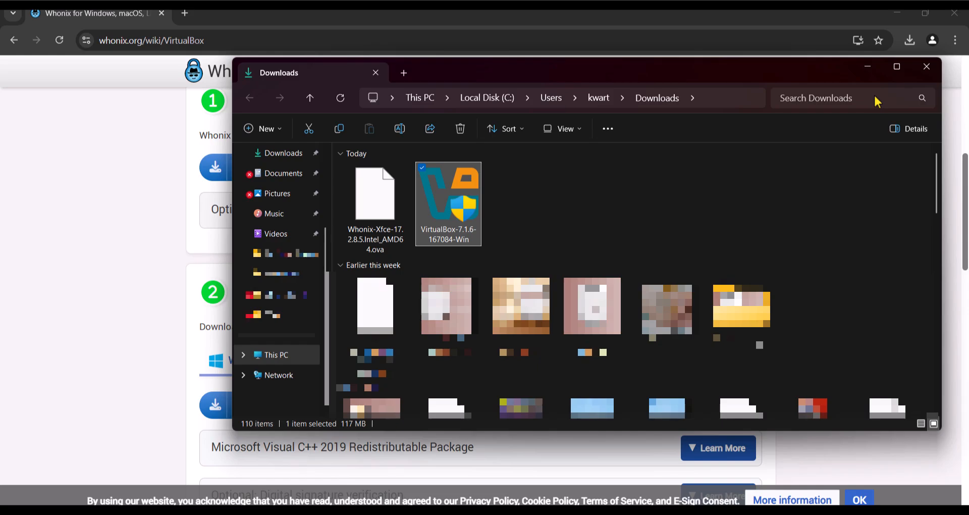
{"action": "mouse_move", "coordinate": [612, 158]}
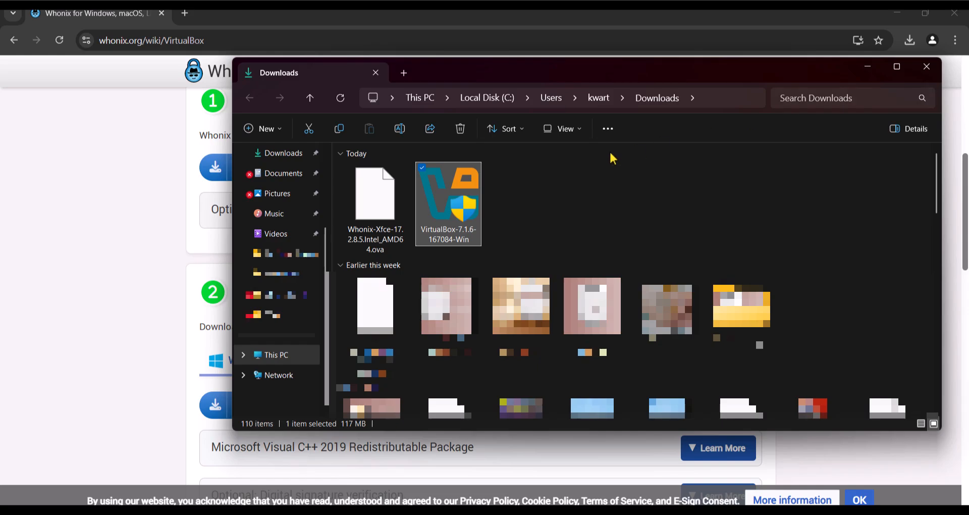
Launch the VirtualBox-7.1.6-167084-Win installer from the Downloads folder
{"action": "double_click", "coordinate": [448, 203]}
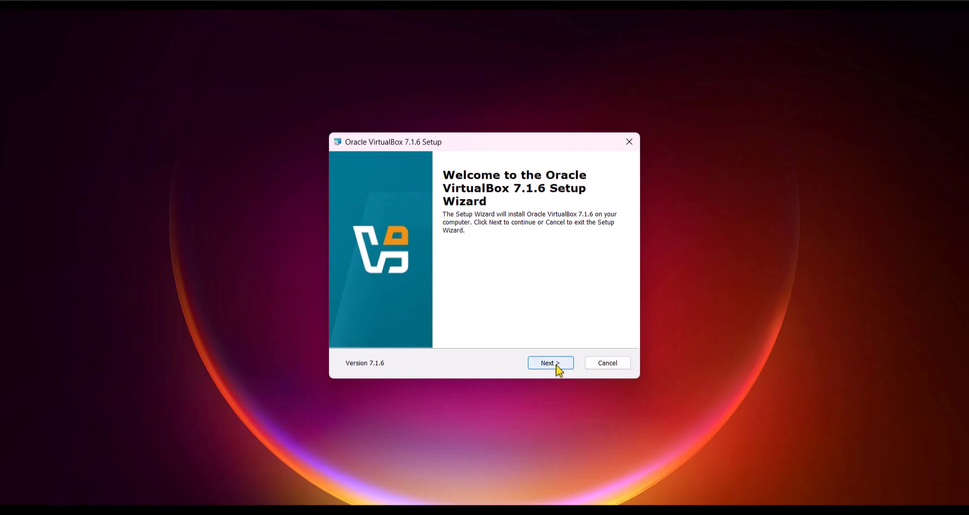
Install VirtualBox 7.1.6 with default features and shortcuts, then finish and launch it
{"action": "left_click", "coordinate": [549, 363]}
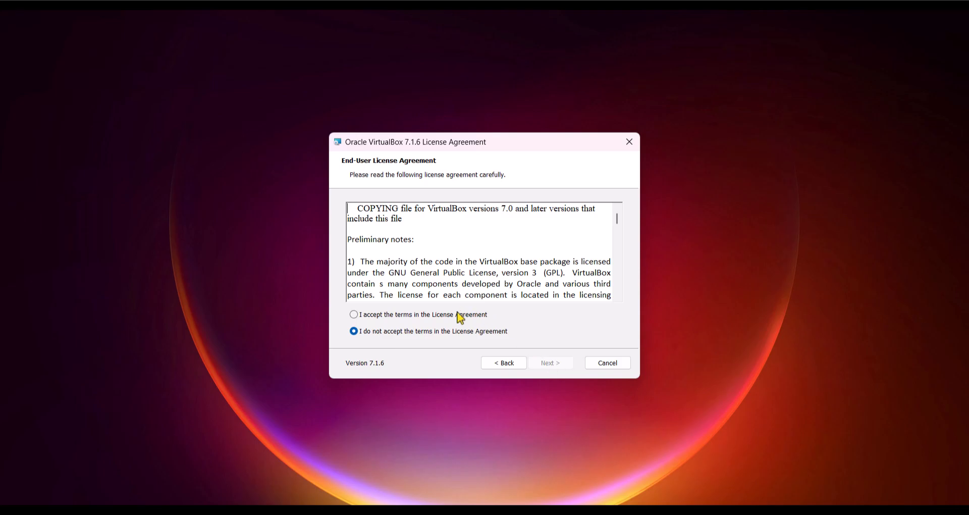
{"action": "left_click", "coordinate": [550, 363]}
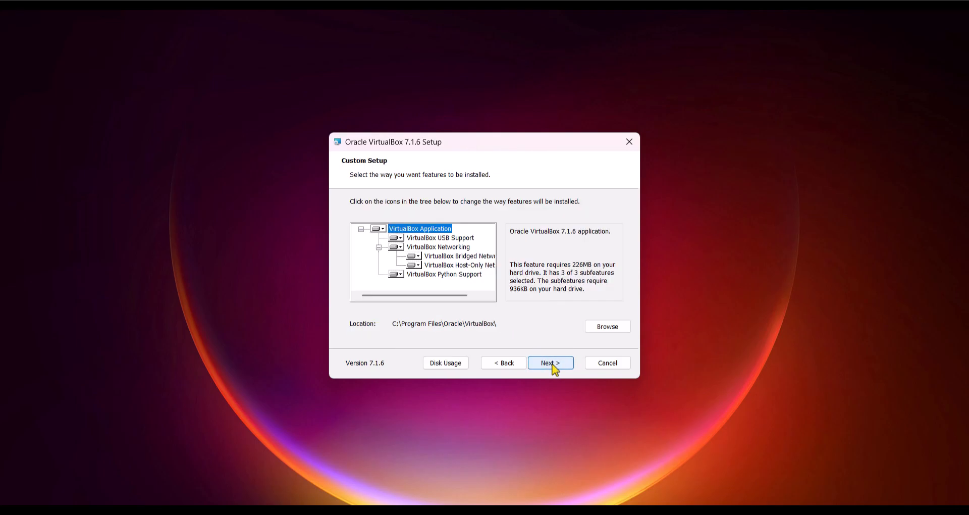
{"action": "left_click", "coordinate": [550, 363]}
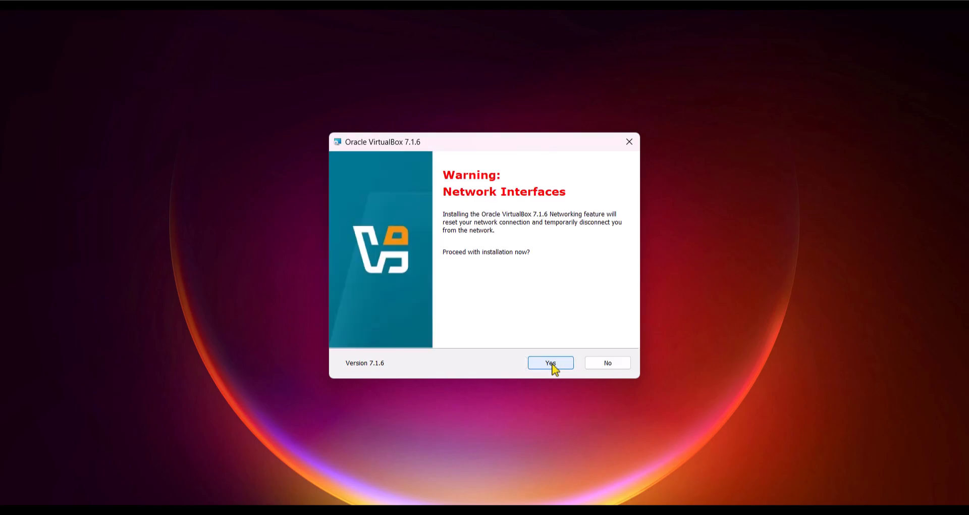
{"action": "left_click", "coordinate": [550, 362]}
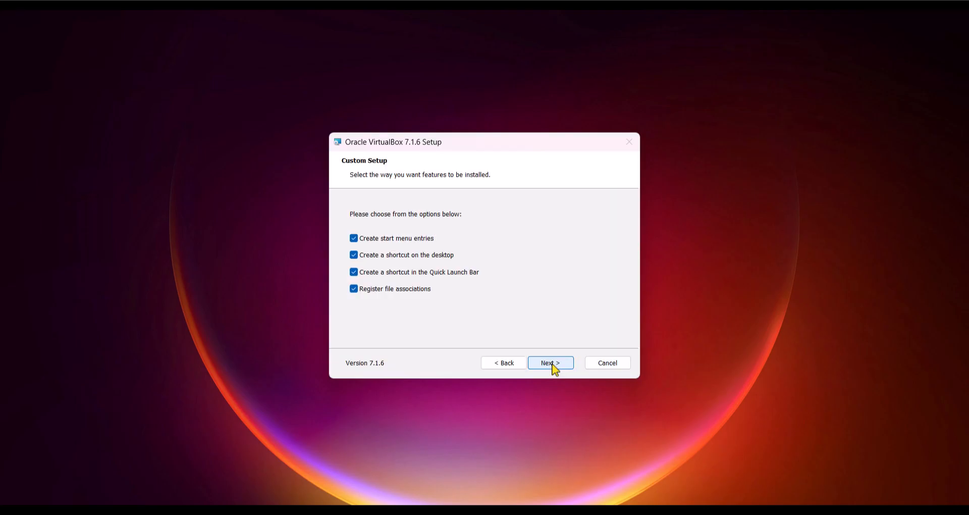
{"action": "left_click", "coordinate": [550, 363]}
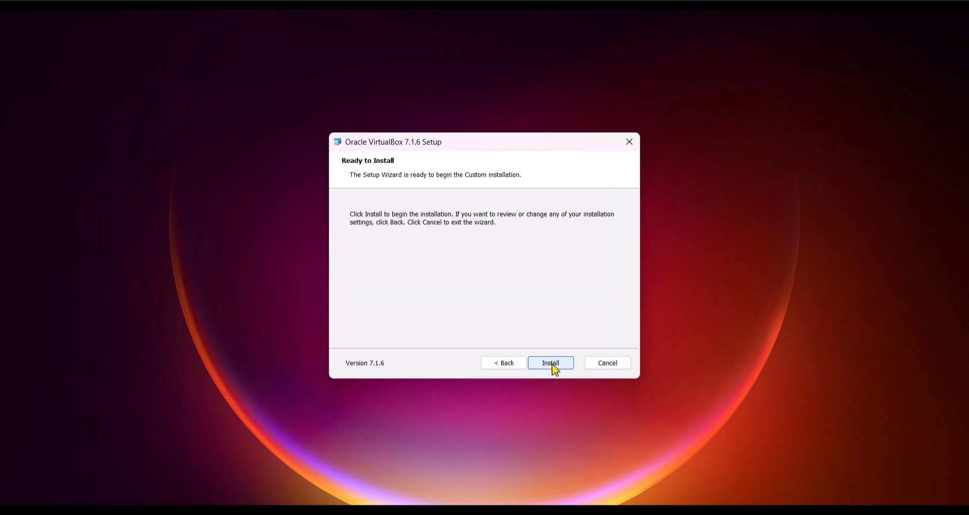
{"action": "left_click", "coordinate": [550, 363]}
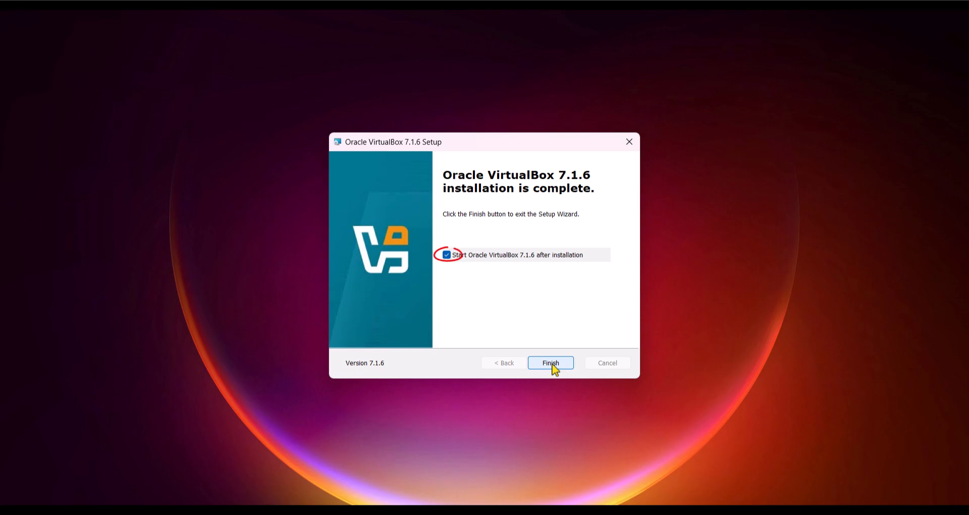
{"action": "left_click", "coordinate": [550, 363]}
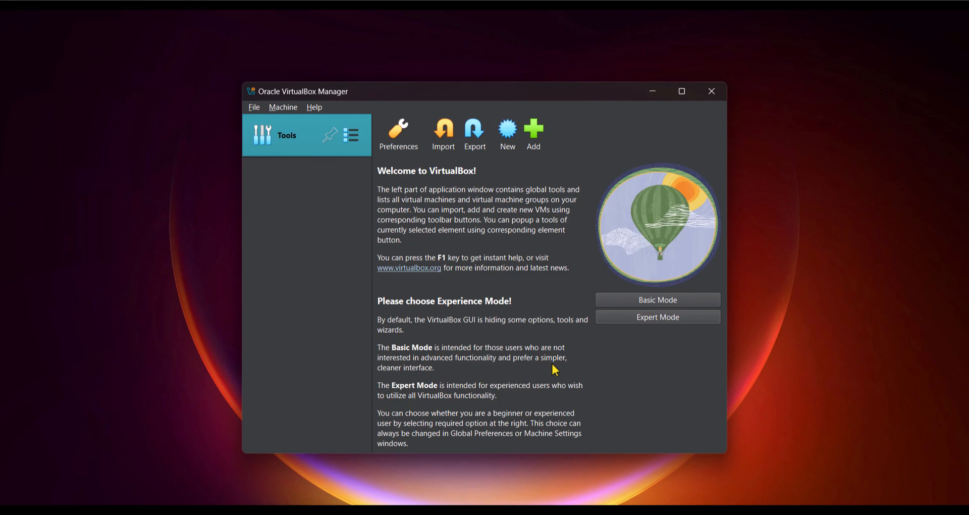
{"action": "mouse_move", "coordinate": [590, 391]}
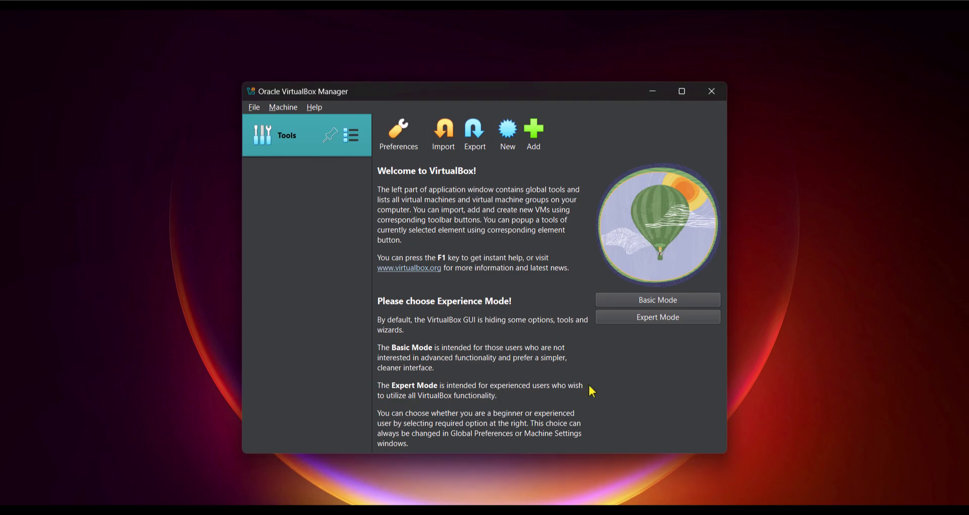
{"action": "mouse_move", "coordinate": [443, 135]}
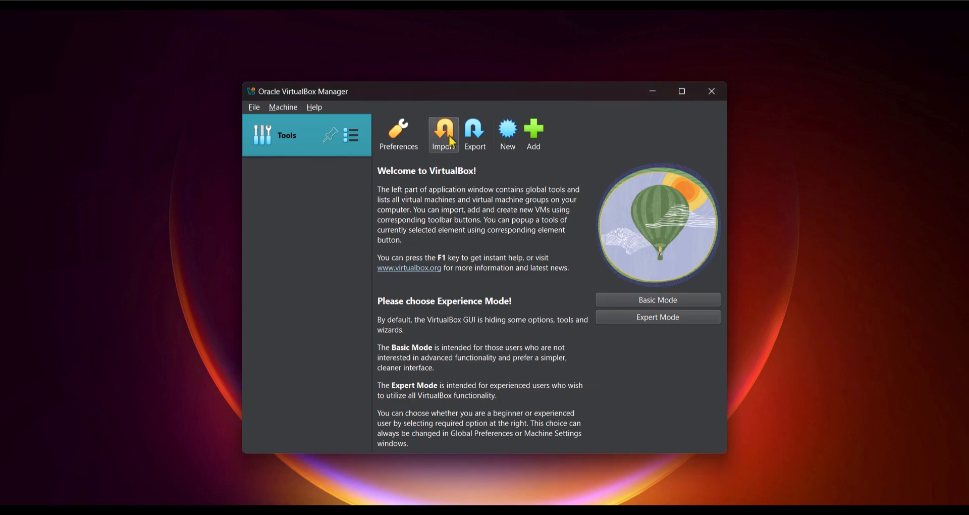
Import the Whonix-Xfce-17.2.8.5.Intel_AMD64.ova appliance from Downloads and agree to its license
{"action": "left_click", "coordinate": [443, 130]}
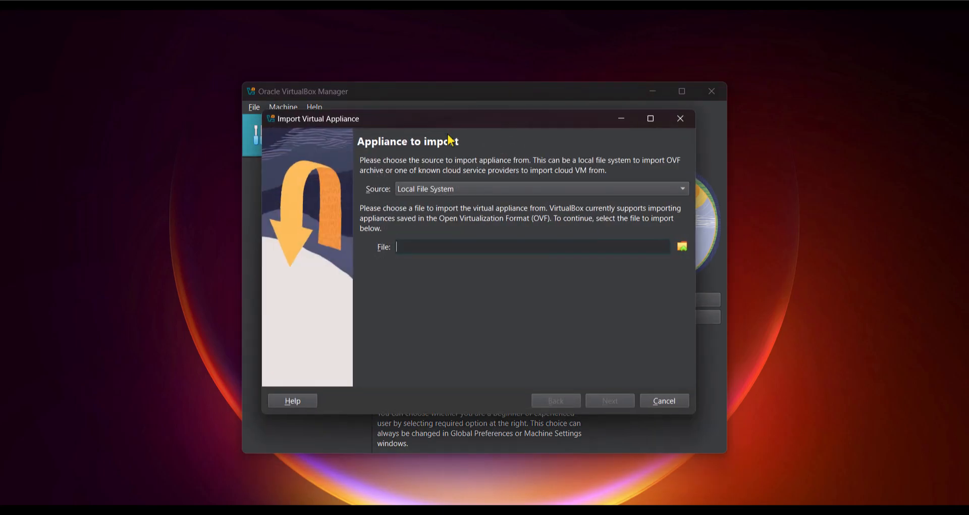
{"action": "left_click", "coordinate": [682, 247]}
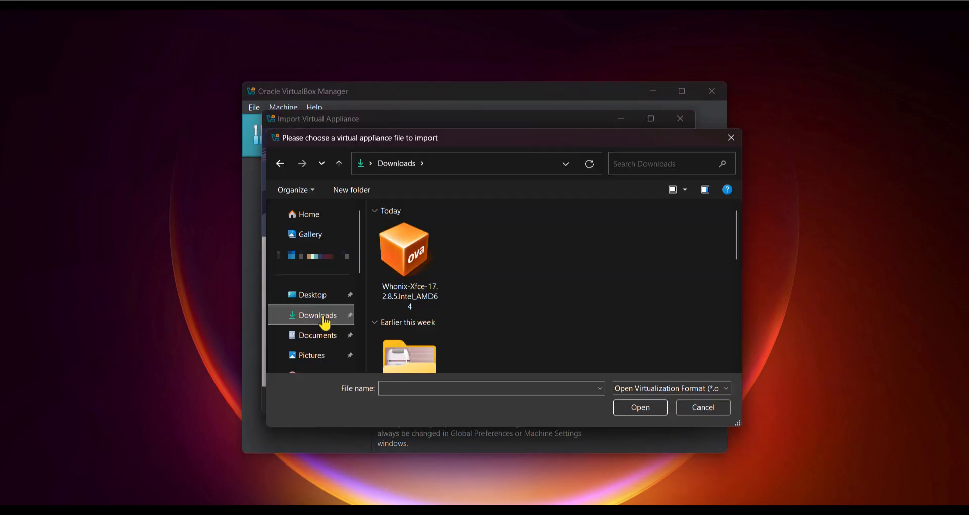
{"action": "left_click", "coordinate": [408, 248]}
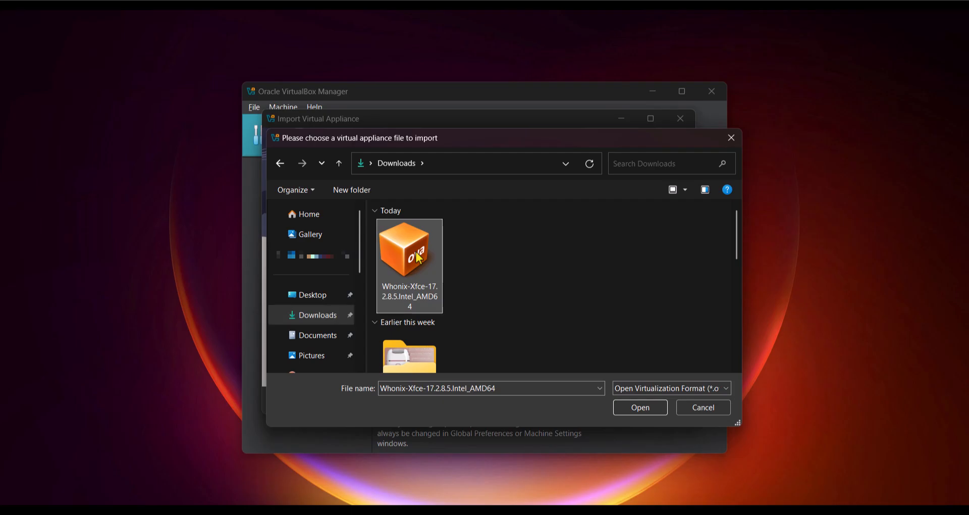
{"action": "left_click", "coordinate": [640, 407]}
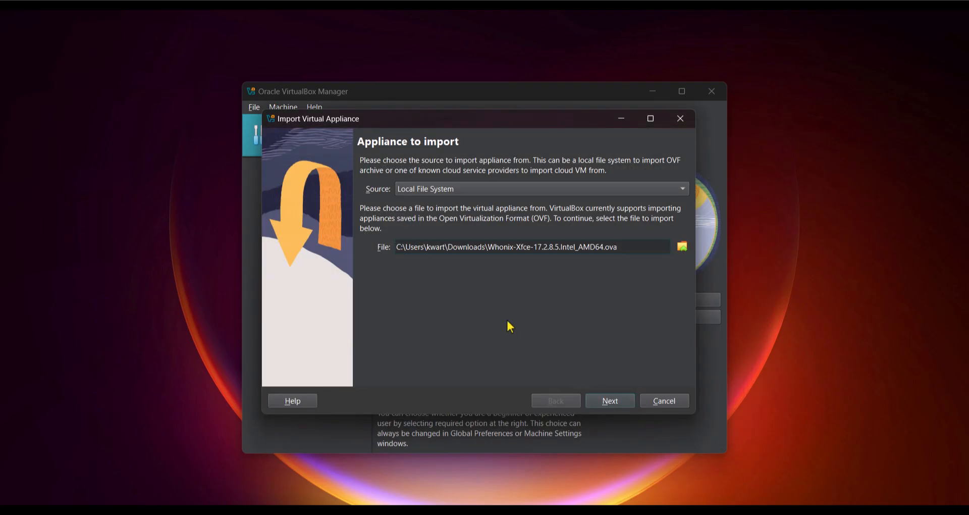
{"action": "left_click", "coordinate": [609, 400]}
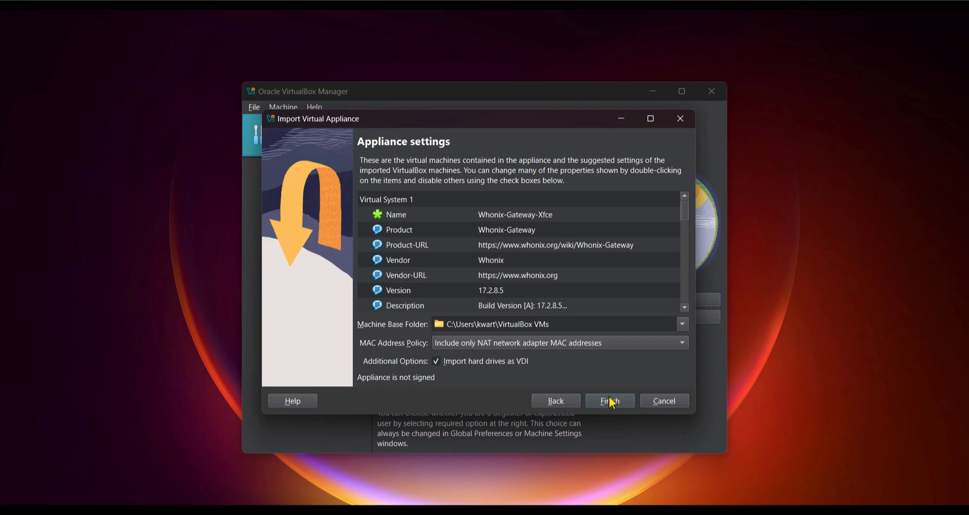
{"action": "left_click", "coordinate": [608, 400]}
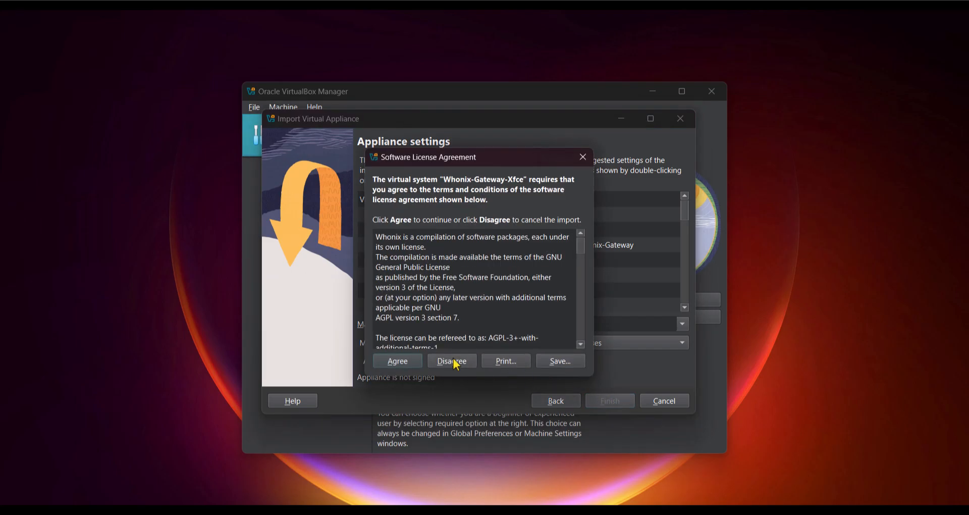
{"action": "left_click", "coordinate": [452, 360]}
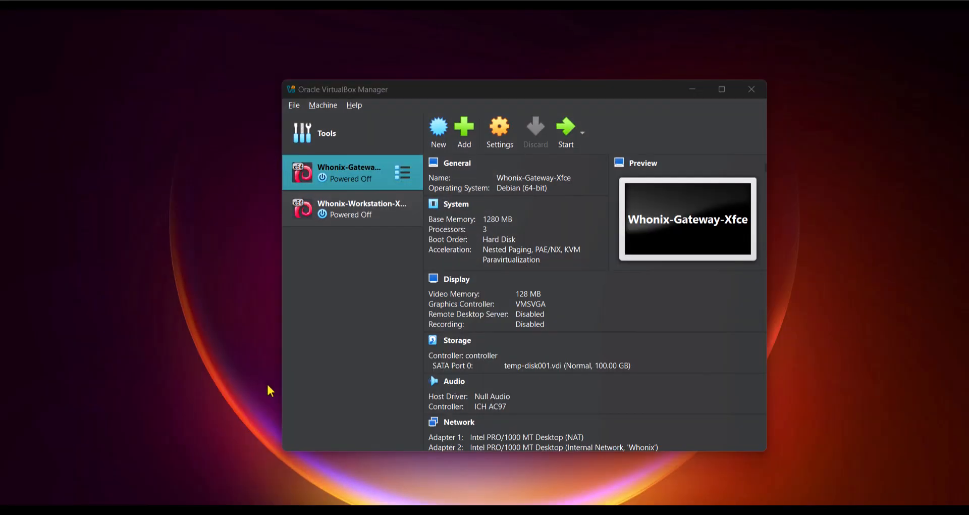
{"action": "mouse_move", "coordinate": [339, 401]}
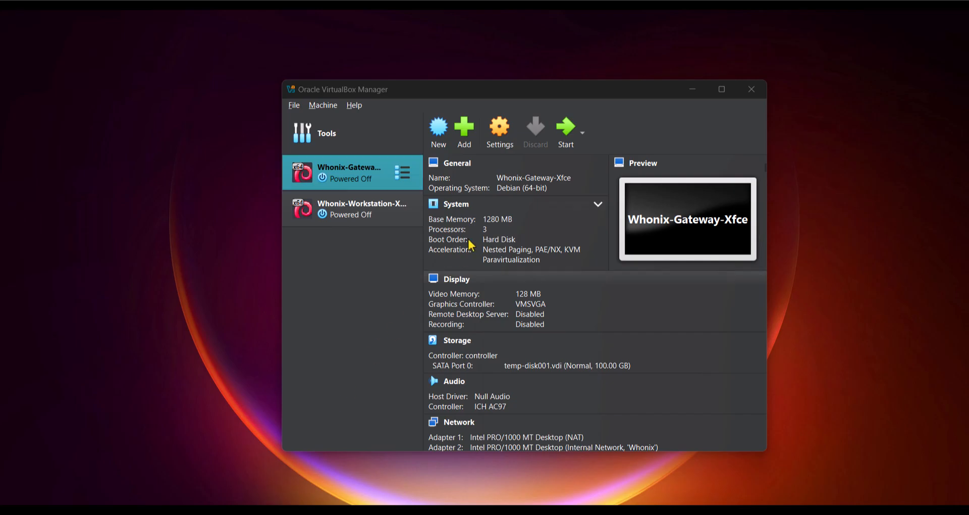
Raise Whonix-Gateway-Xfce's base memory from 1280 MB to 2048 MB in System settings
{"action": "left_click", "coordinate": [498, 126]}
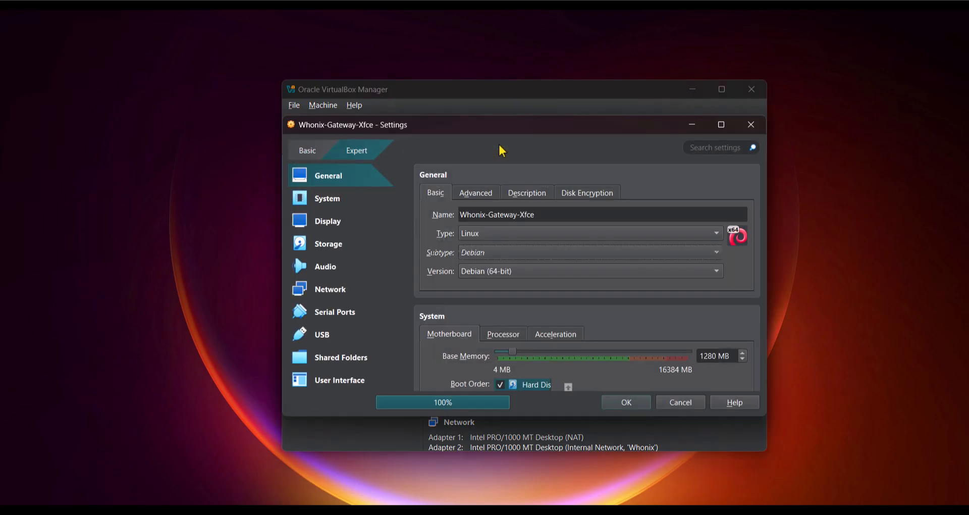
{"action": "mouse_move", "coordinate": [476, 152]}
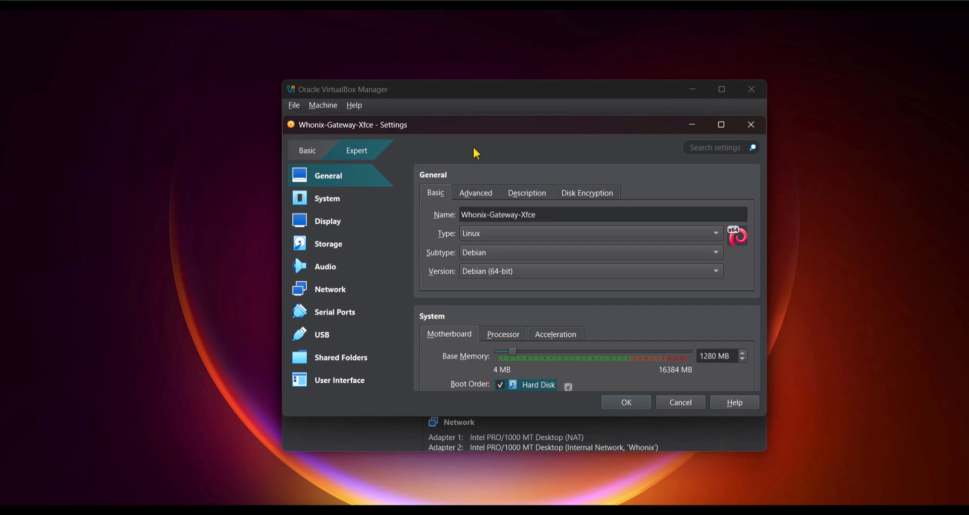
{"action": "left_click", "coordinate": [328, 198]}
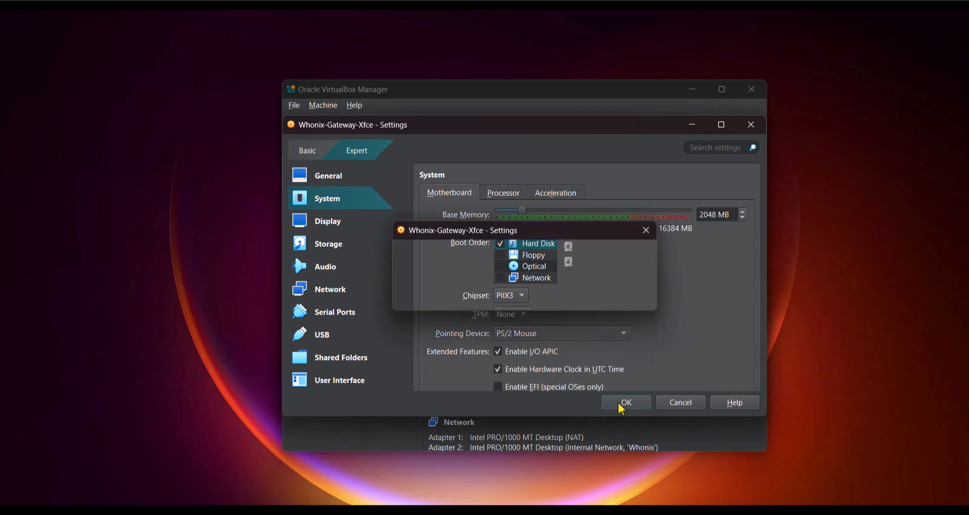
{"action": "left_click", "coordinate": [626, 402]}
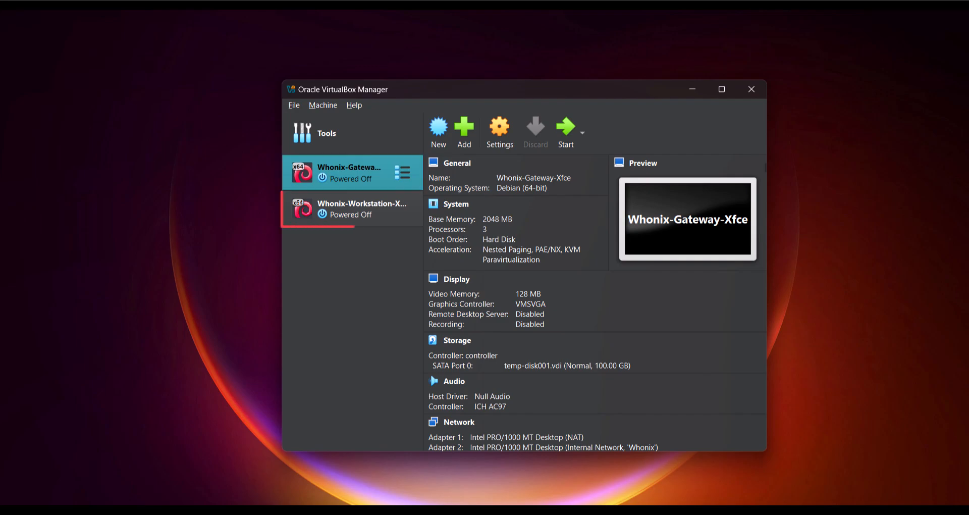
{"action": "left_click", "coordinate": [352, 209]}
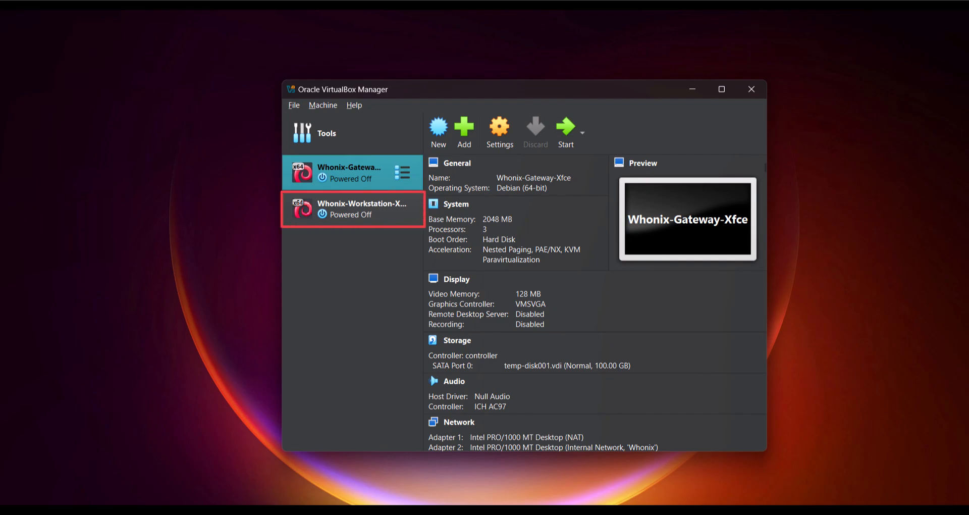
{"action": "left_click", "coordinate": [349, 172]}
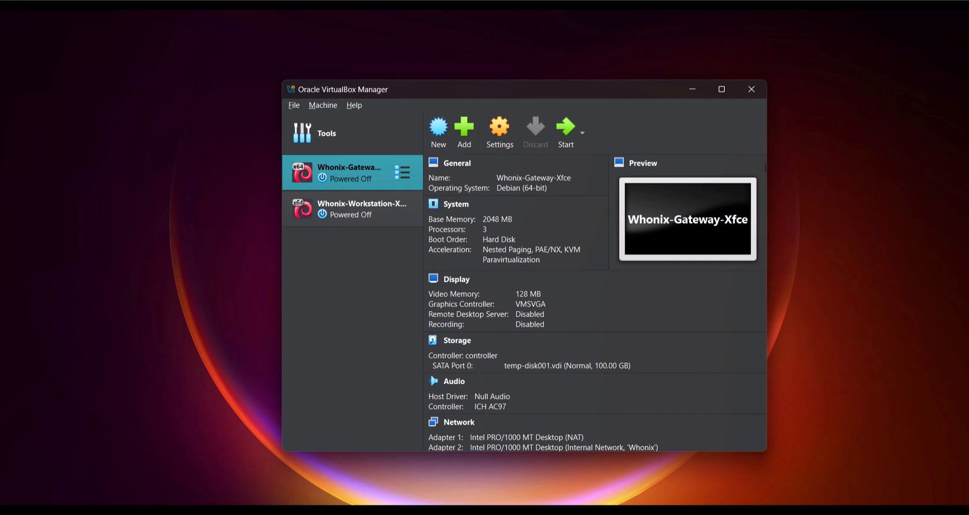
{"action": "left_click", "coordinate": [349, 173]}
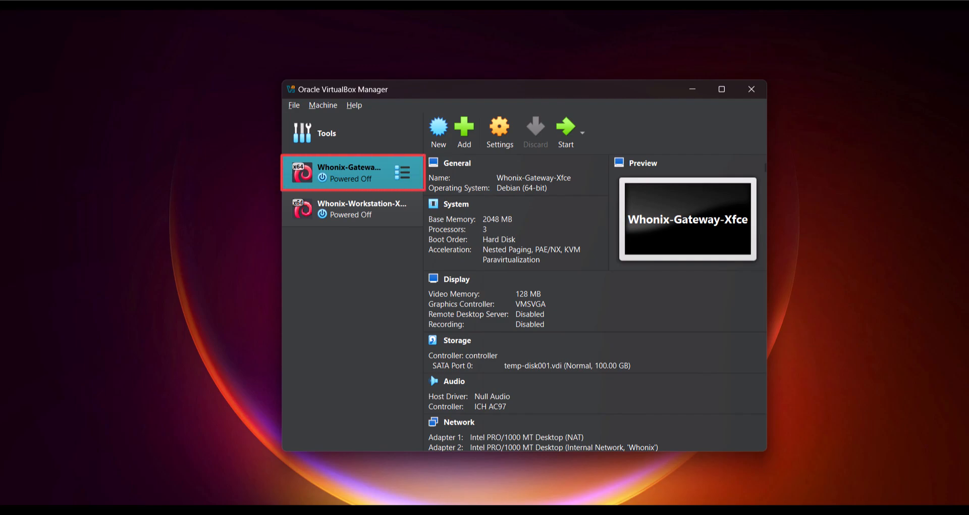
{"action": "left_click", "coordinate": [352, 209]}
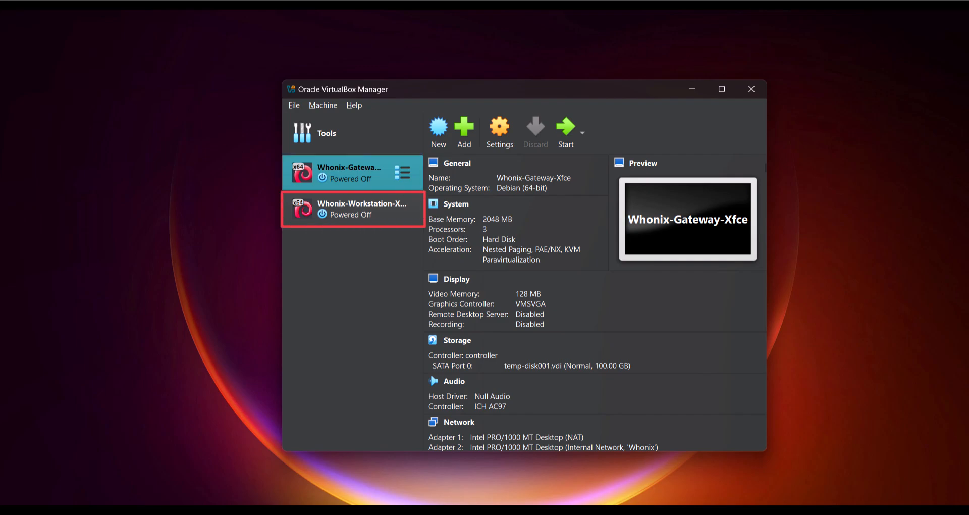
{"action": "left_click", "coordinate": [349, 173]}
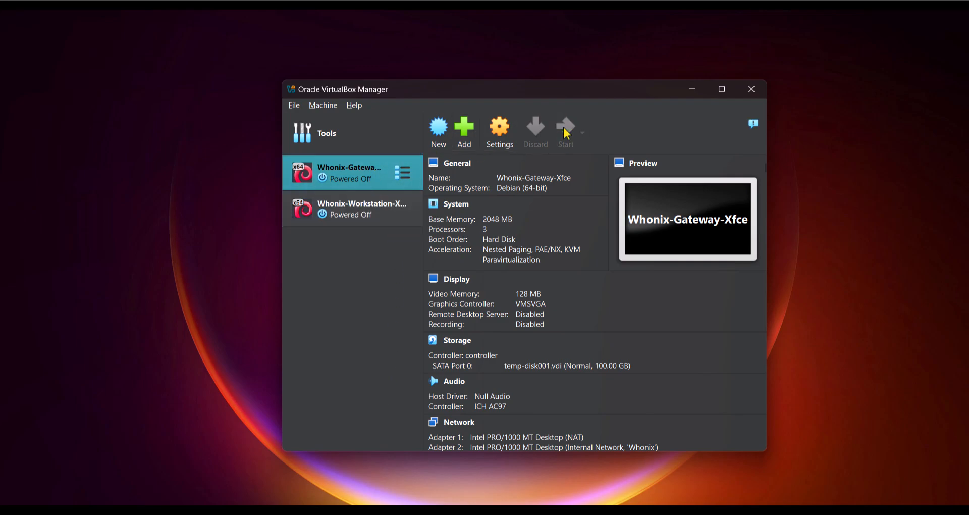
Start and maximize Whonix-Gateway-Xfce, complete its setup wizard and dismiss systemcheck
{"action": "left_click", "coordinate": [565, 132]}
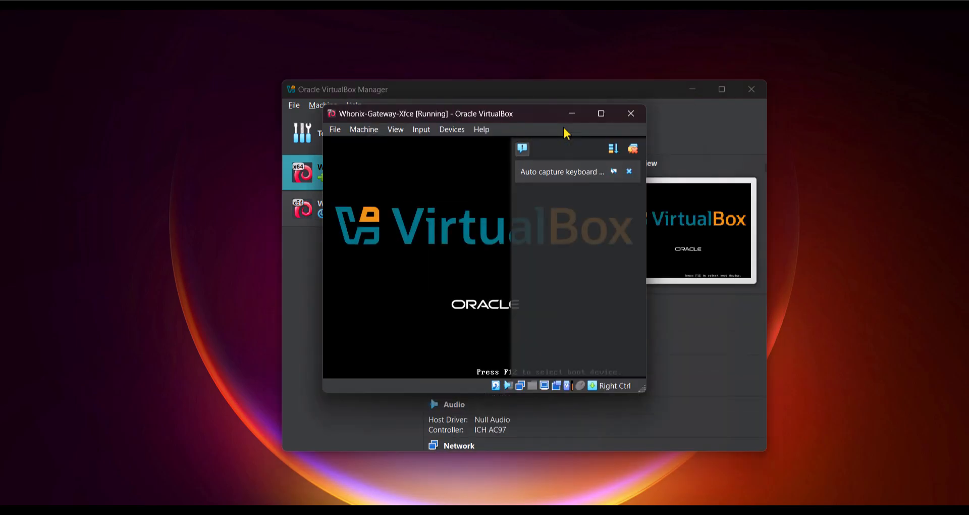
{"action": "left_click", "coordinate": [601, 114]}
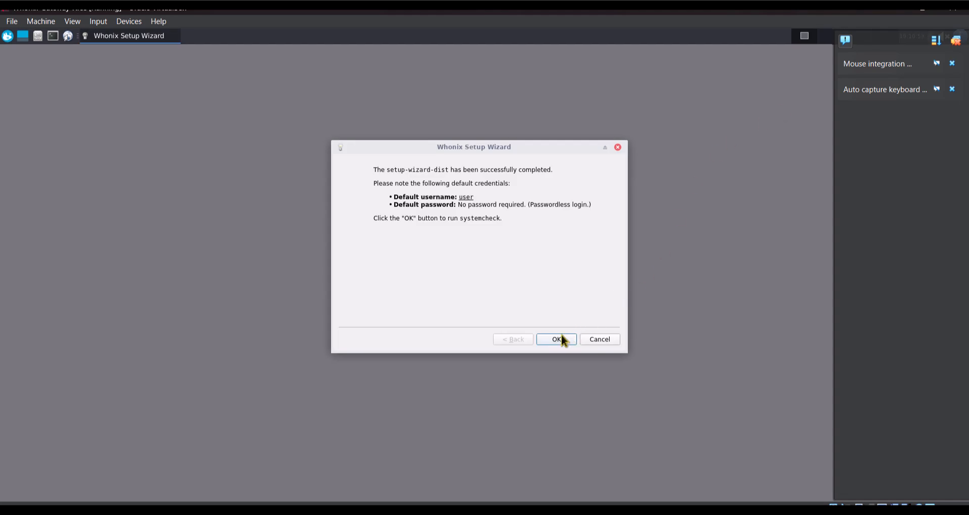
{"action": "left_click", "coordinate": [555, 339]}
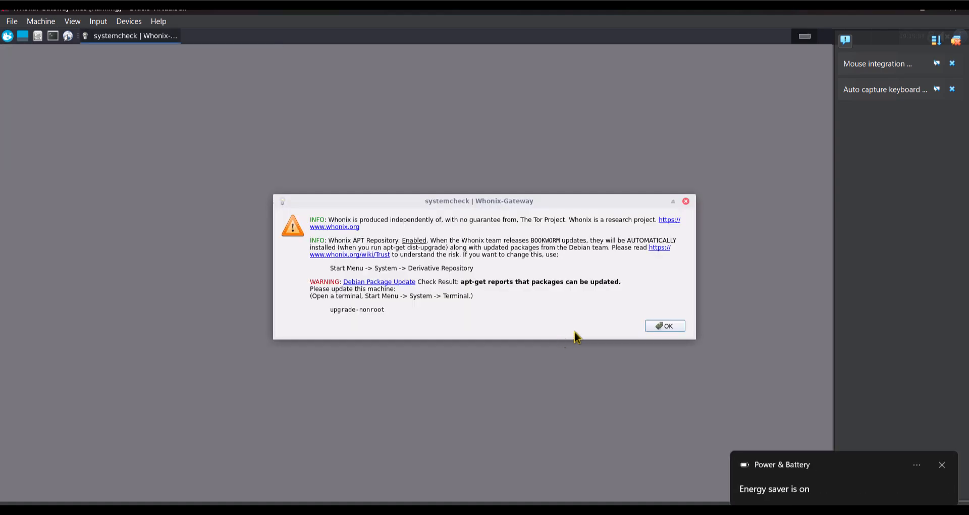
{"action": "left_click", "coordinate": [665, 325]}
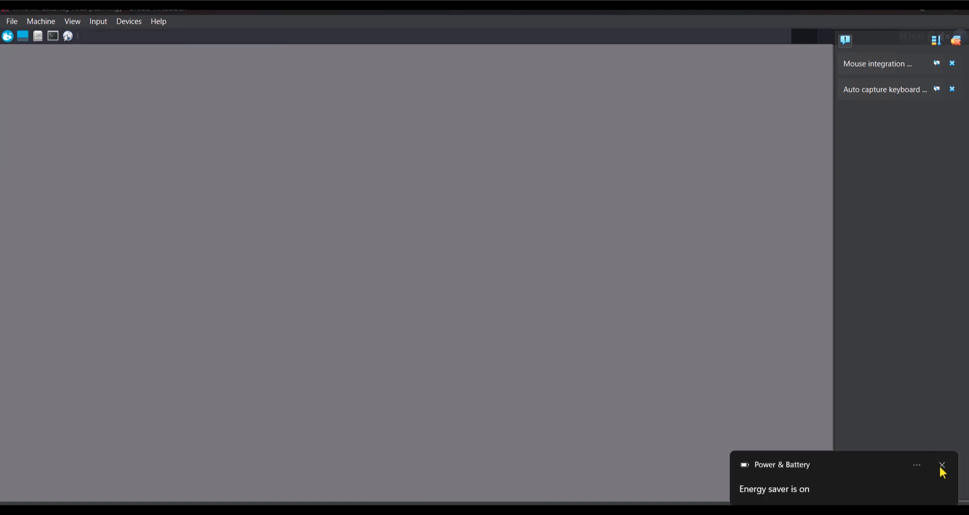
Dismiss the energy saver notice, run sudo apt-get update, then type sudo apt-get upgrade
{"action": "left_click", "coordinate": [942, 465]}
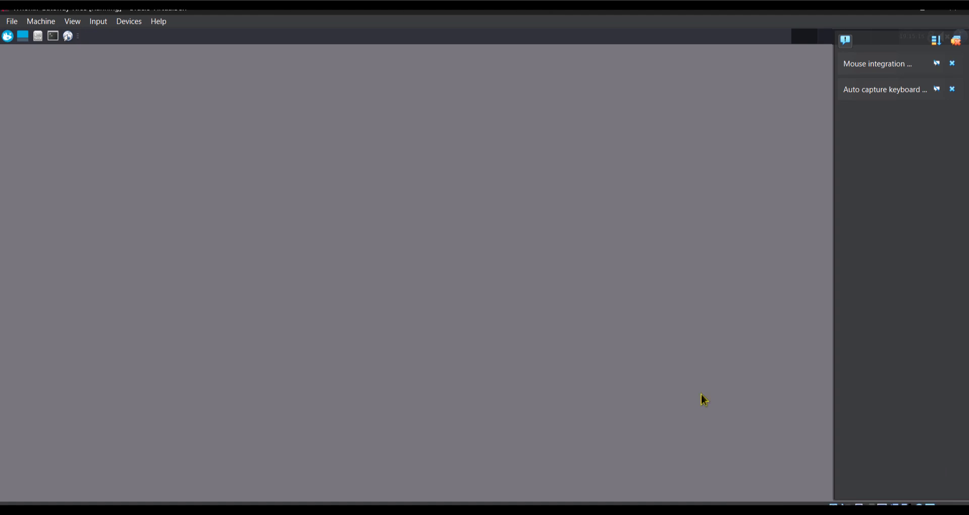
{"action": "mouse_move", "coordinate": [49, 59]}
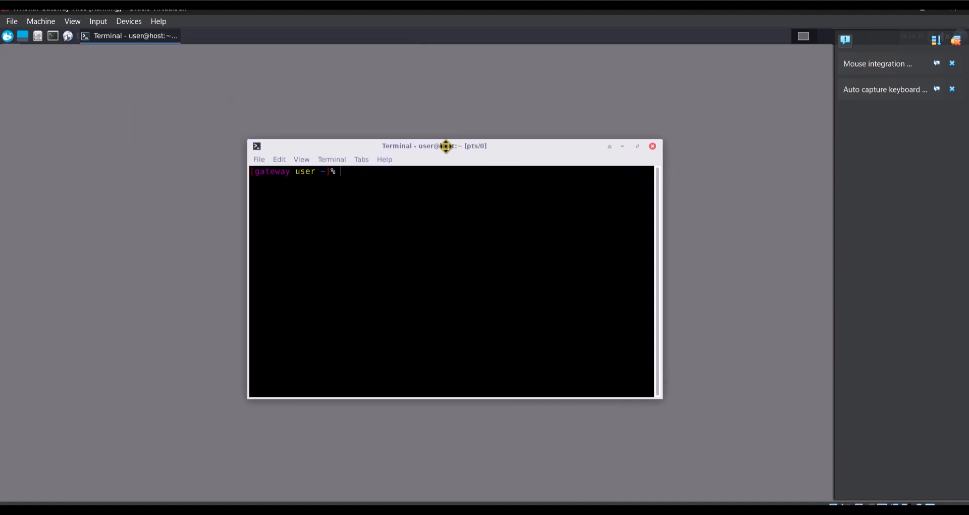
{"action": "mouse_move", "coordinate": [382, 182]}
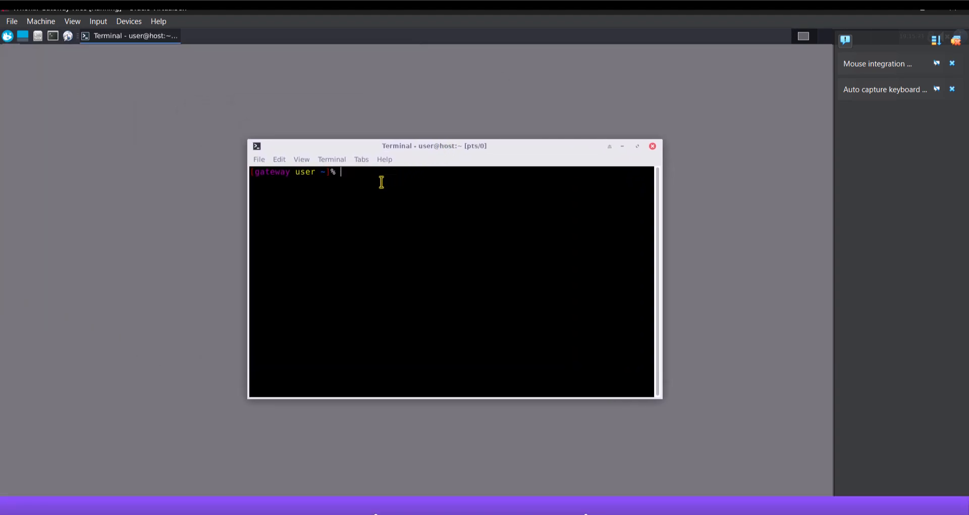
{"action": "type", "text": "sudo apt"}
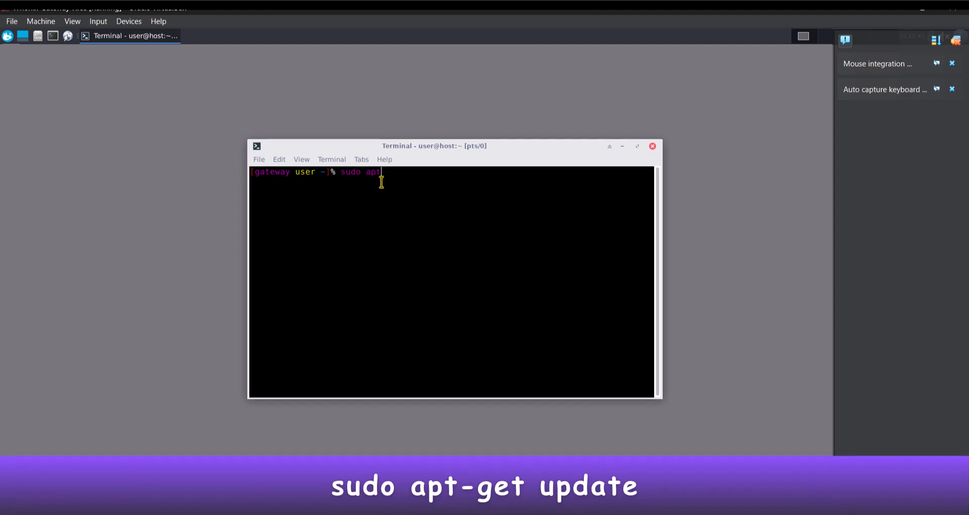
{"action": "type", "text": "-get u"}
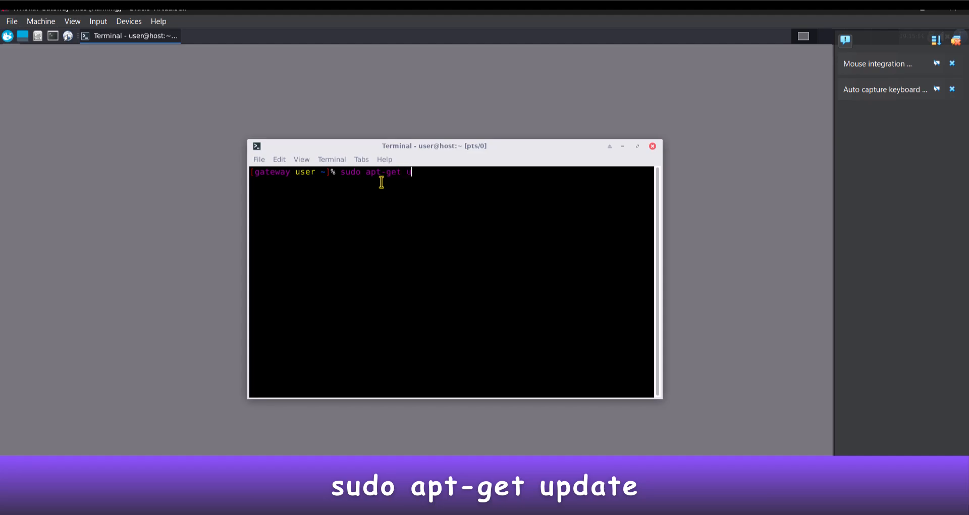
{"action": "key", "text": "Return"}
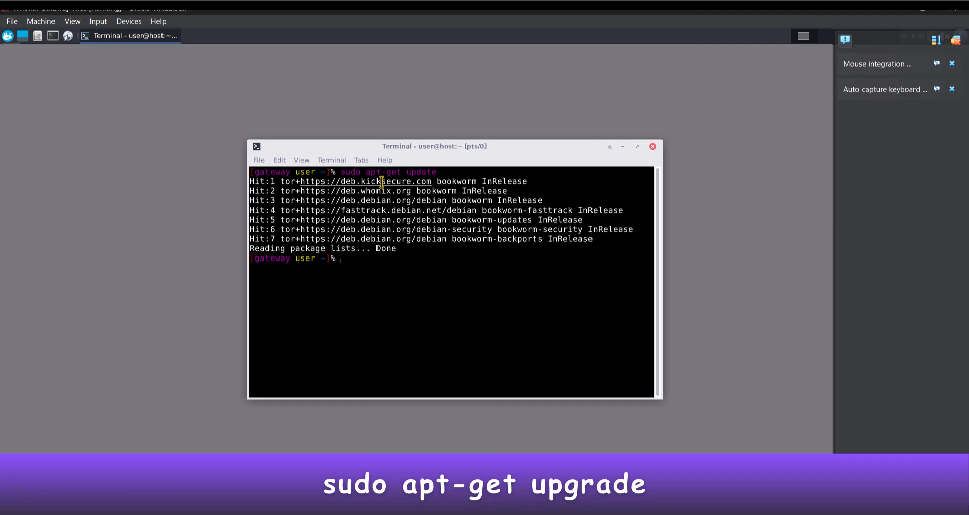
{"action": "type", "text": "sudo apt-get update"}
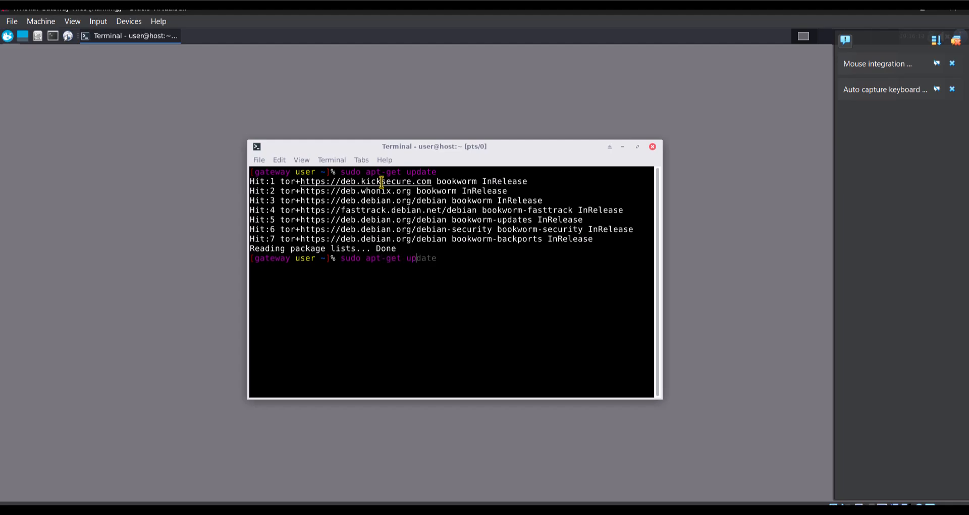
{"action": "type", "text": "upgrade"}
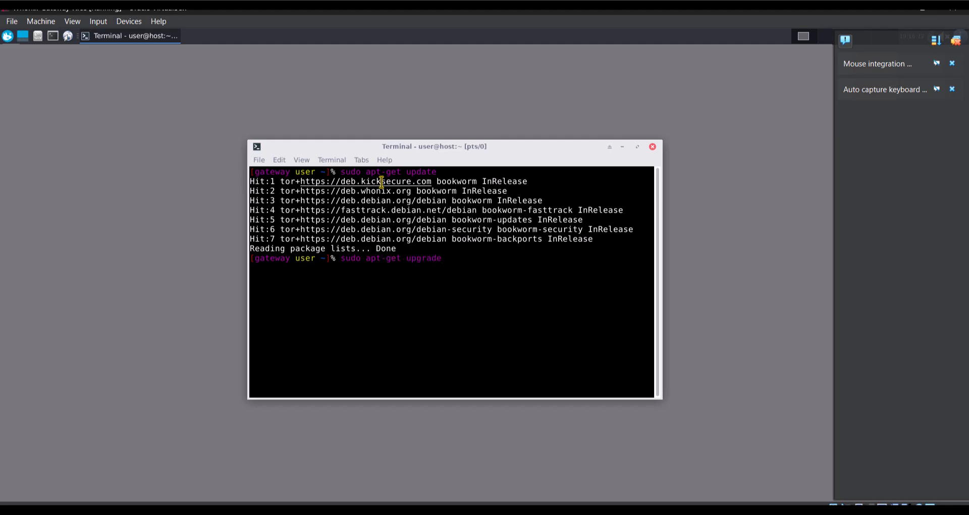
Install the 56 package upgrades on the gateway, then restart it with sudo reboot
{"action": "key", "text": "Return"}
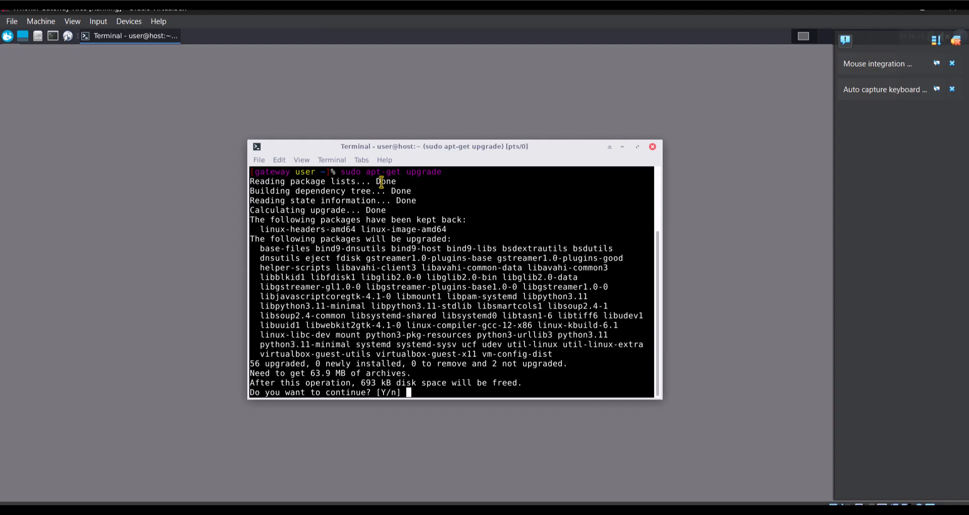
{"action": "type", "text": "Y"}
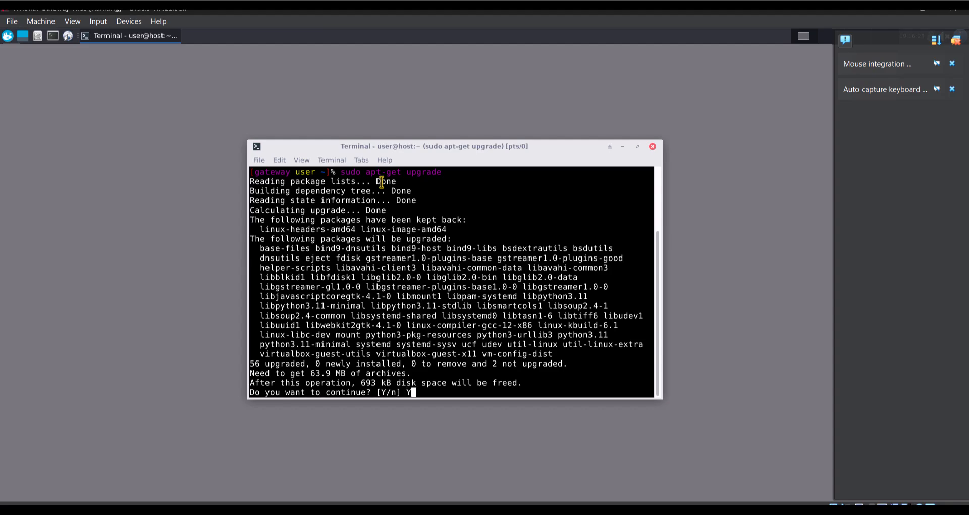
{"action": "key", "text": "Return"}
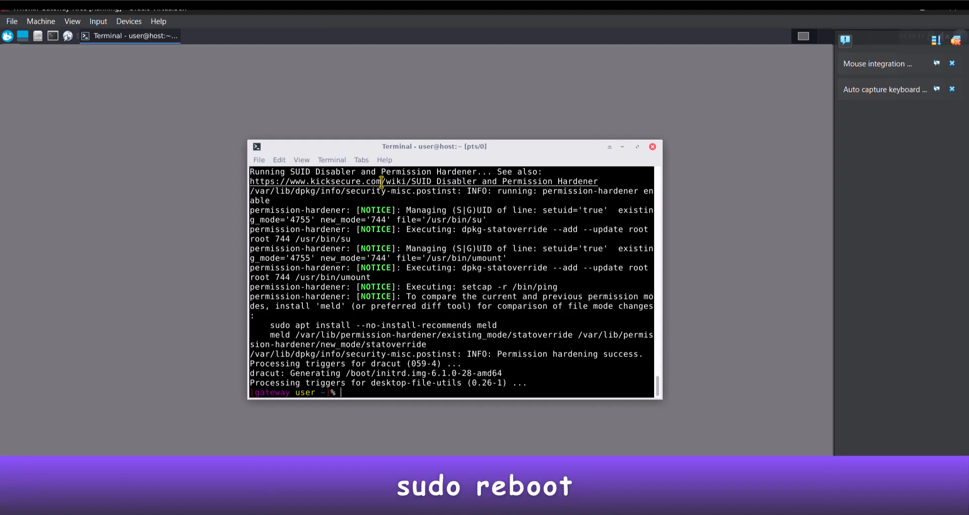
{"action": "type", "text": "sudo re"}
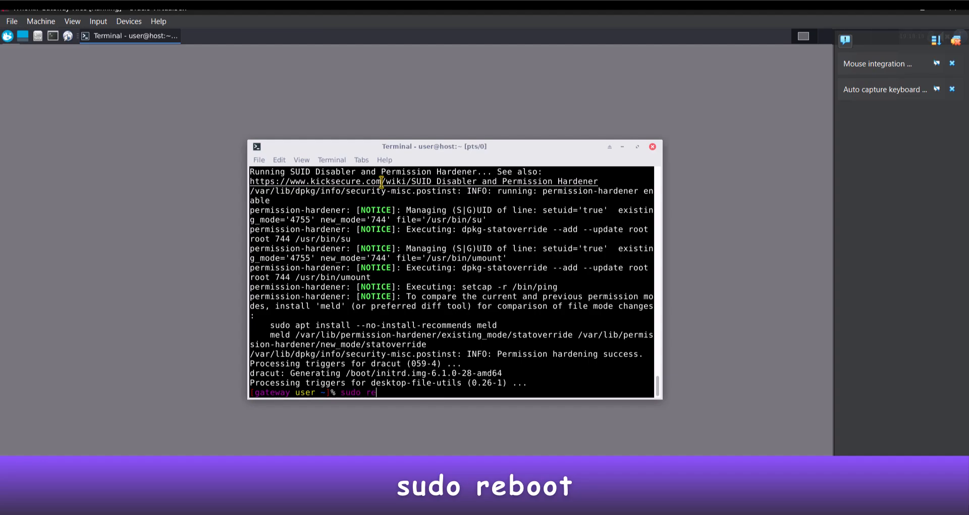
{"action": "key", "text": "Return"}
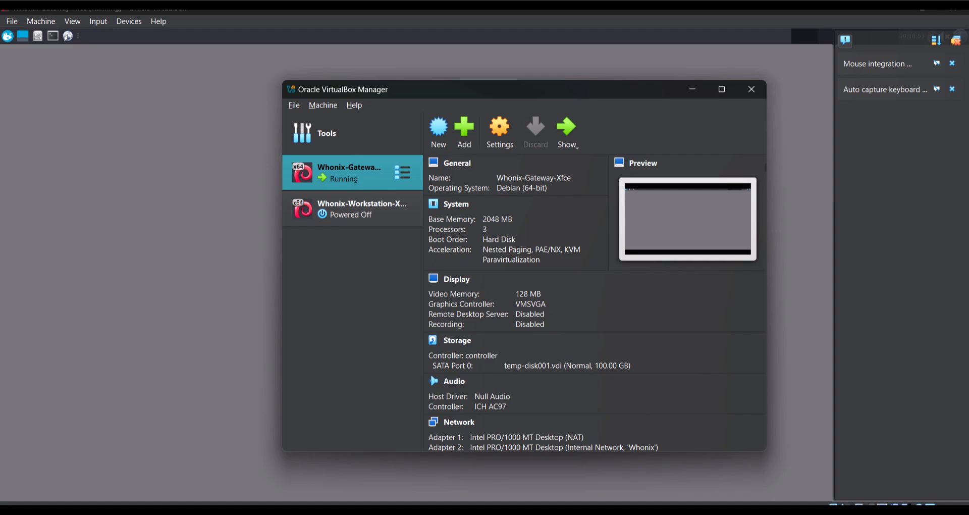
Start the Whonix-Workstation-Xfce machine and let its setup wizard finish
{"action": "left_click", "coordinate": [349, 209]}
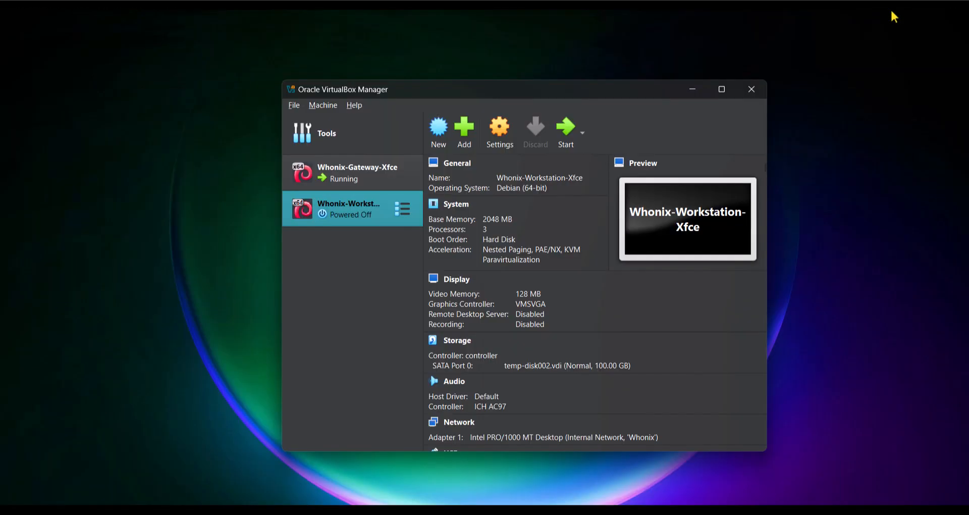
{"action": "left_click", "coordinate": [565, 129]}
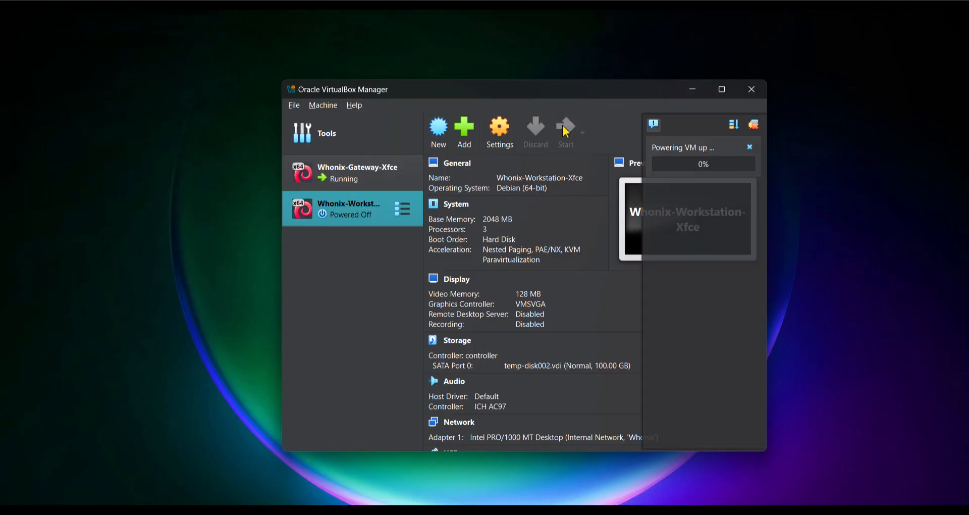
{"action": "left_click", "coordinate": [564, 129]}
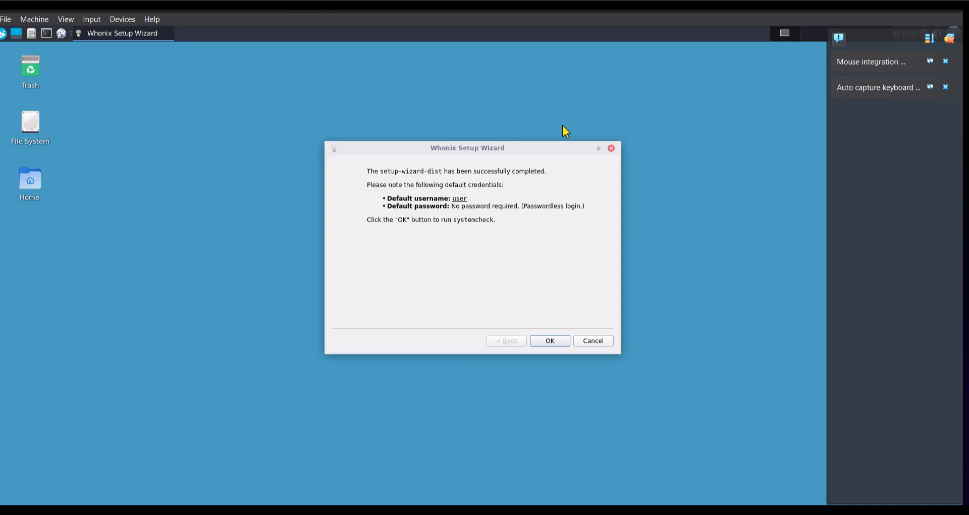
{"action": "mouse_move", "coordinate": [556, 333]}
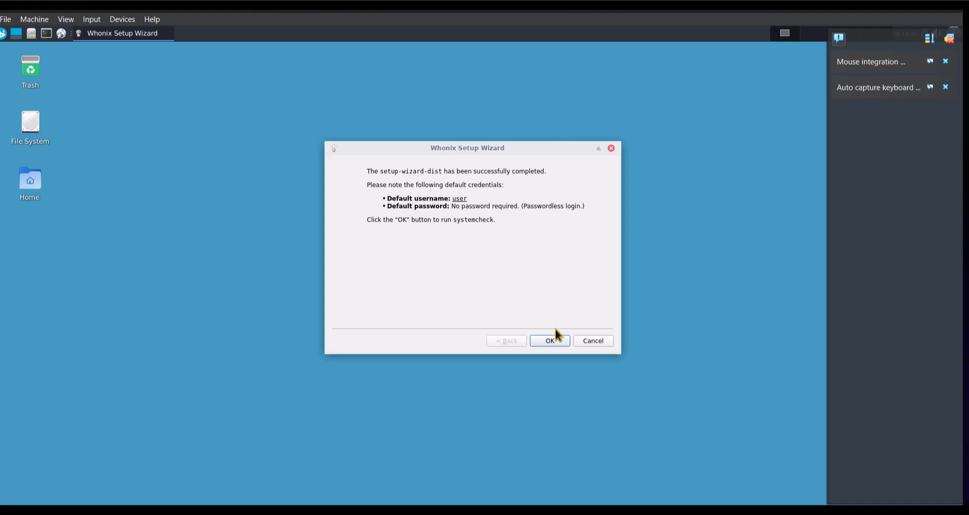
Close the setup wizard and systemcheck messages, and dismiss the mouse and keyboard notices
{"action": "left_click", "coordinate": [550, 341]}
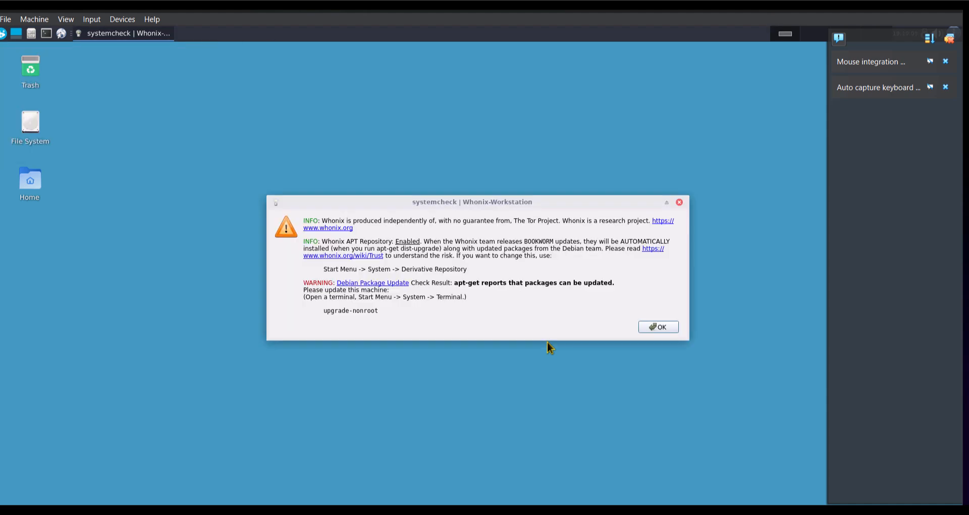
{"action": "left_click", "coordinate": [657, 326]}
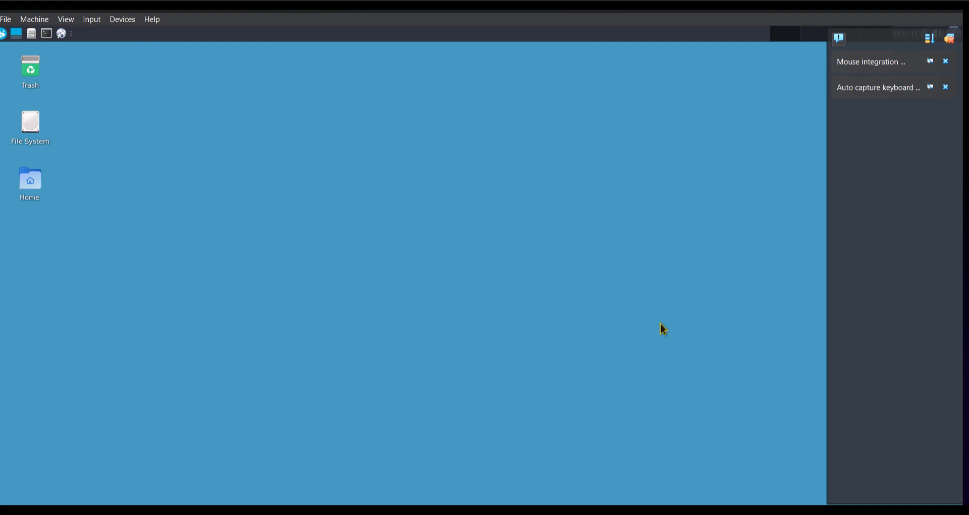
{"action": "left_click", "coordinate": [946, 61]}
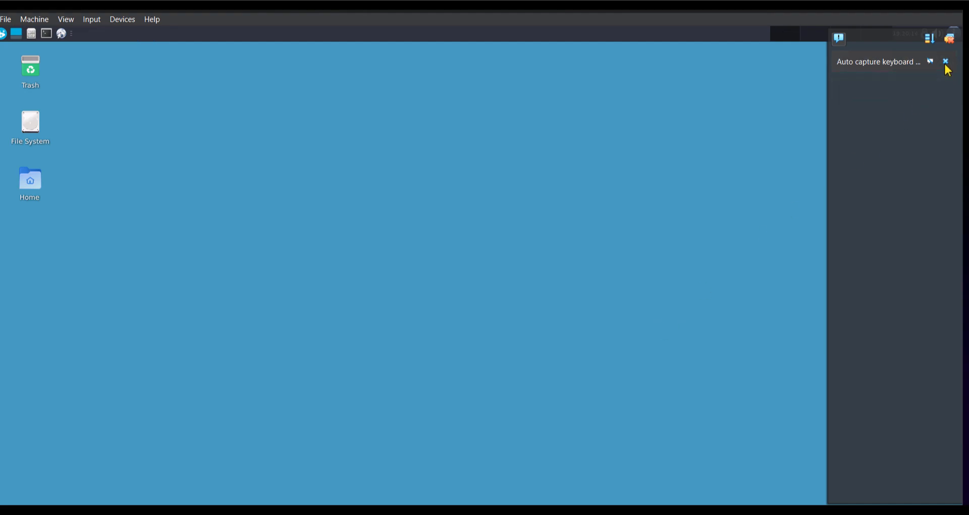
{"action": "left_click", "coordinate": [945, 61]}
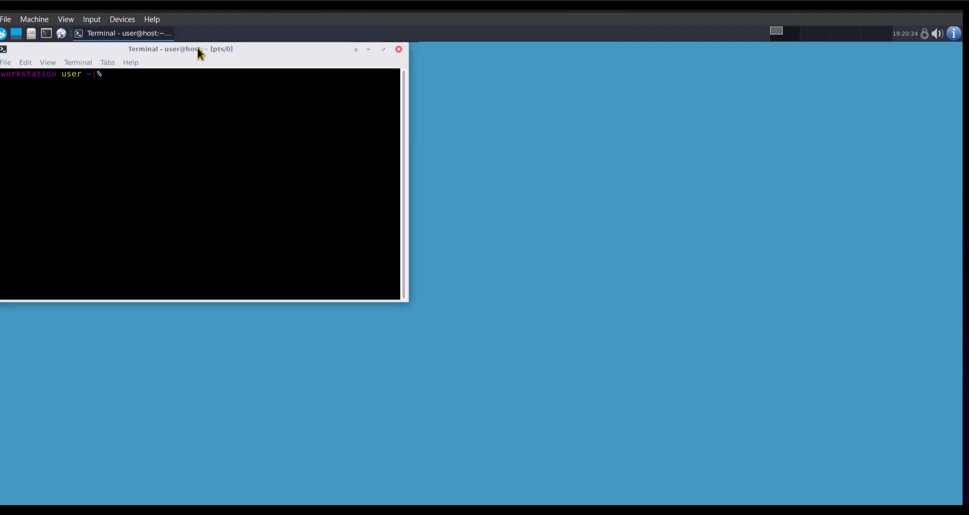
Centre the terminal and run sudo apt-get update on the workstation
{"action": "left_click_drag", "start_coordinate": [180, 49], "coordinate": [475, 98]}
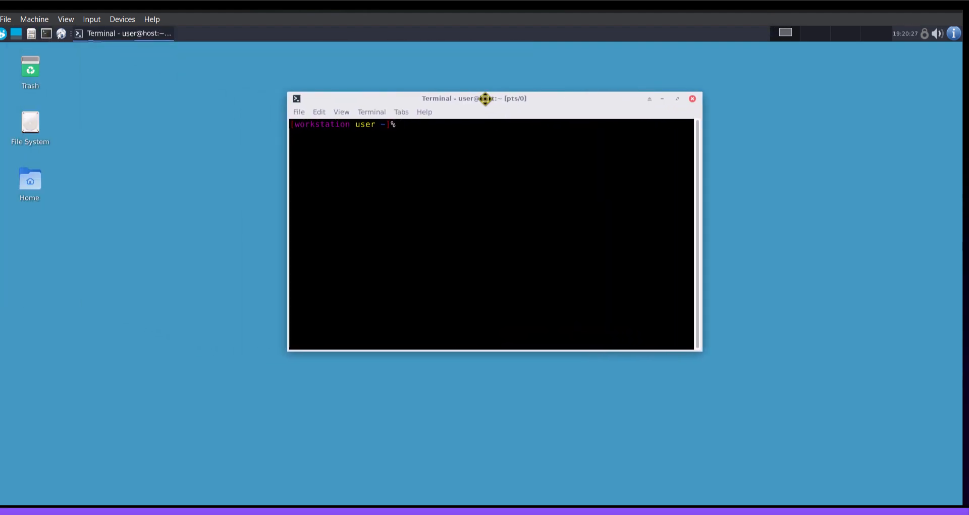
{"action": "type", "text": "sudo"}
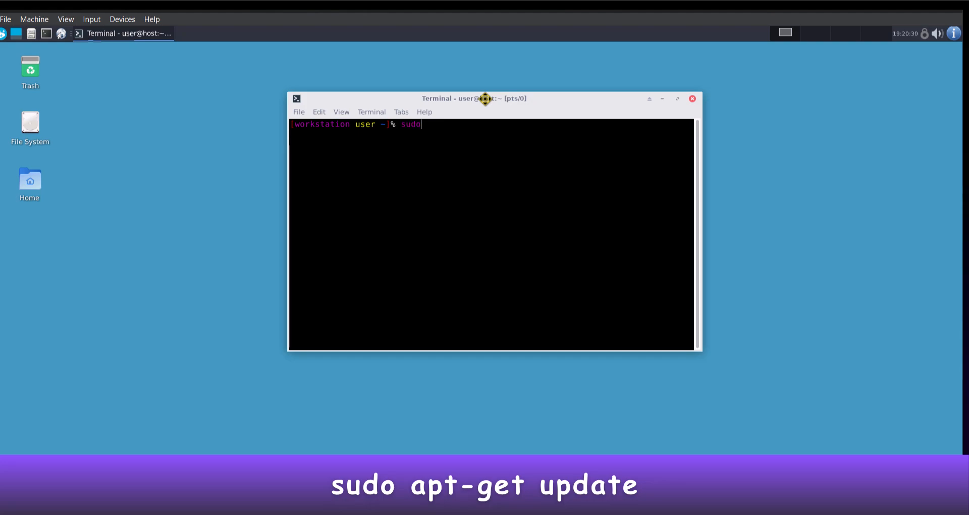
{"action": "type", "text": "apt-get"}
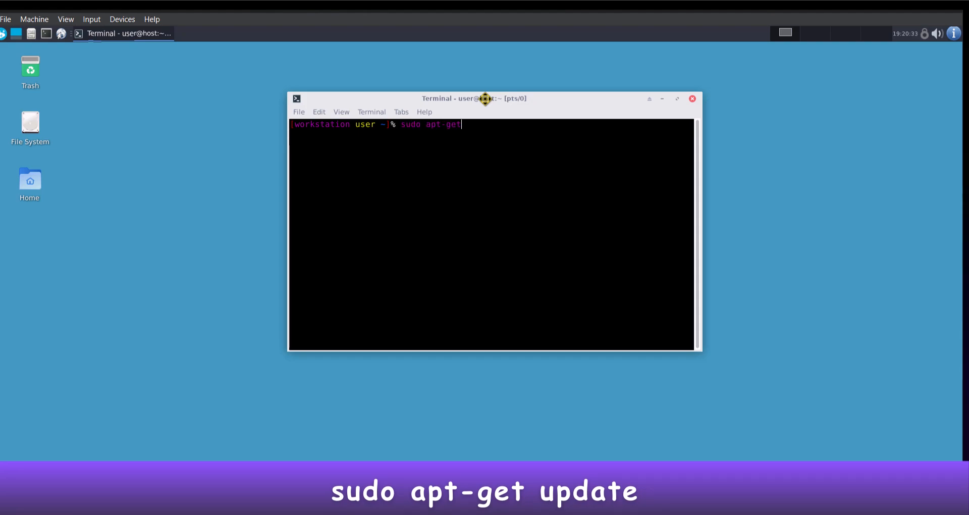
{"action": "type", "text": "update"}
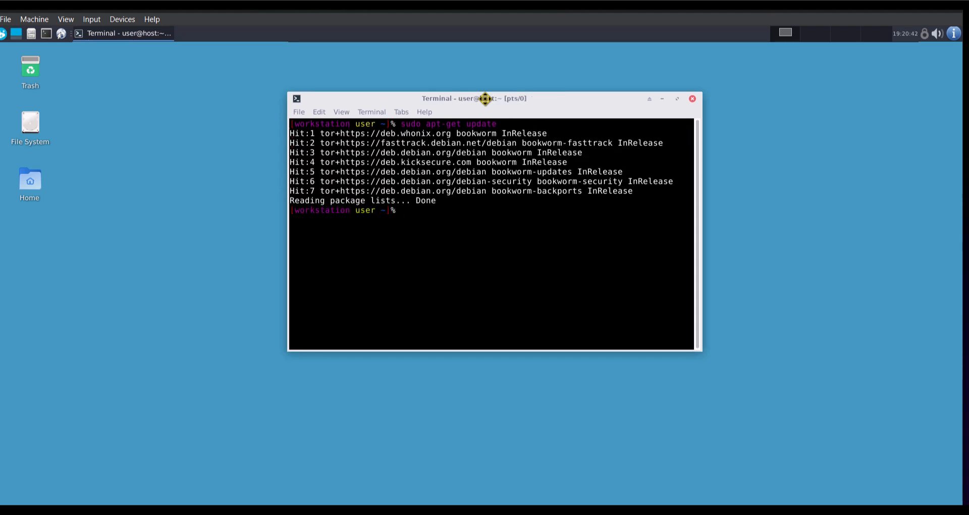
{"action": "type", "text": "sudo apt-get update"}
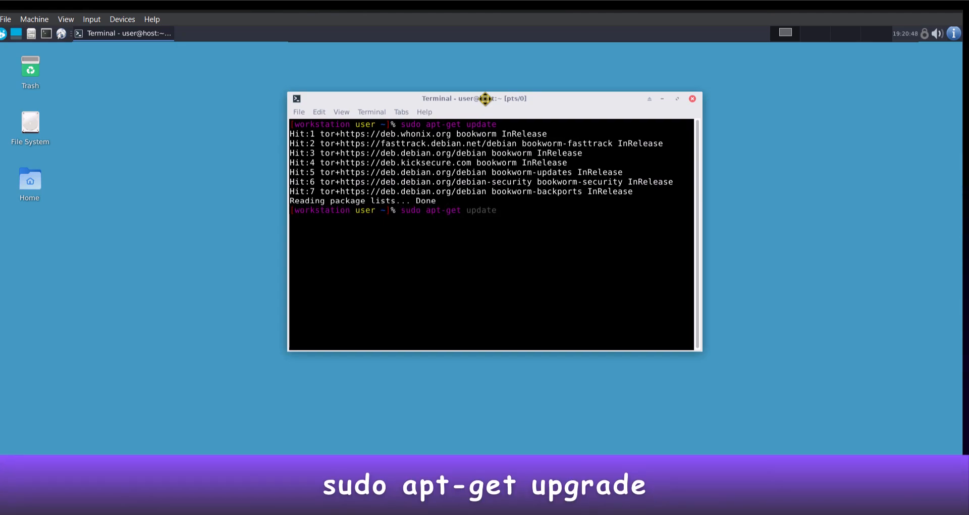
{"action": "key", "text": "Return"}
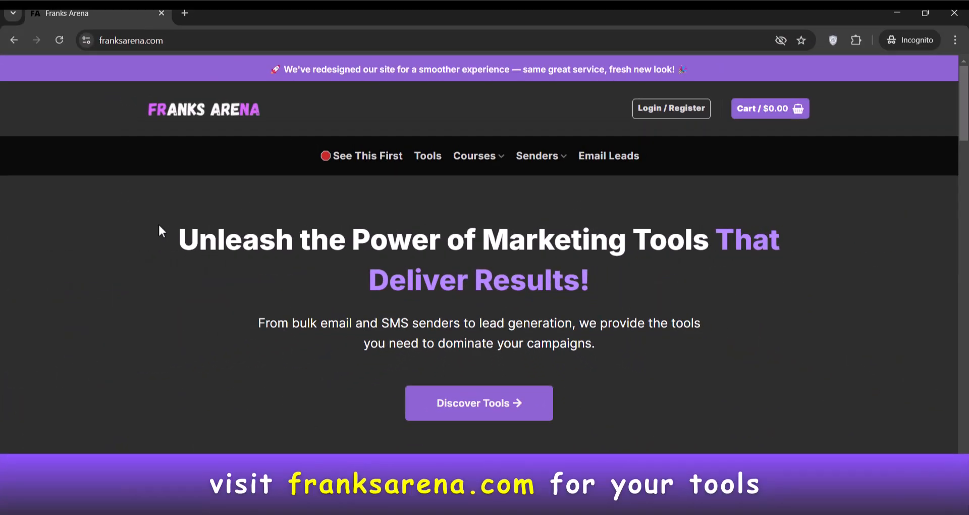
Open the Franks Arena tools shop via Discover Tools and browse its products
{"action": "scroll", "scroll_direction": "down", "scroll_amount": 3}
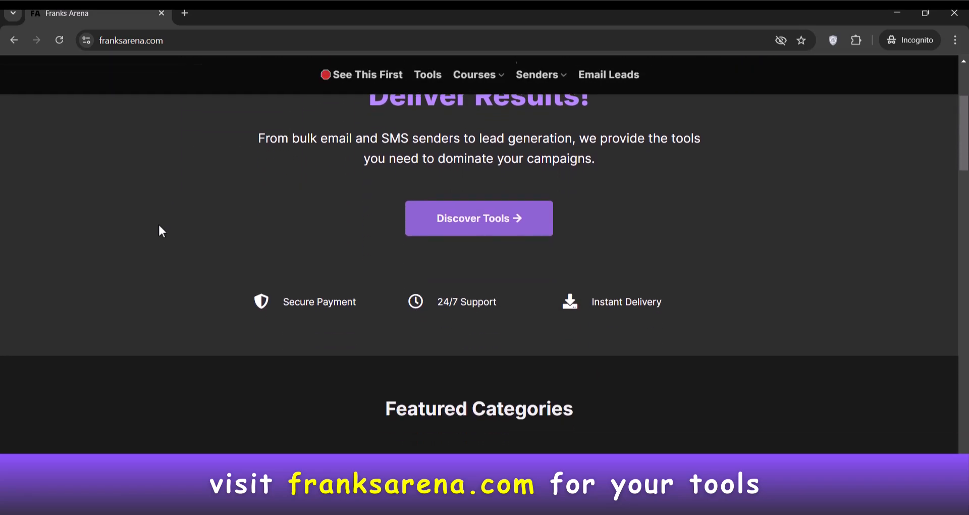
{"action": "scroll", "scroll_direction": "down", "scroll_amount": 3}
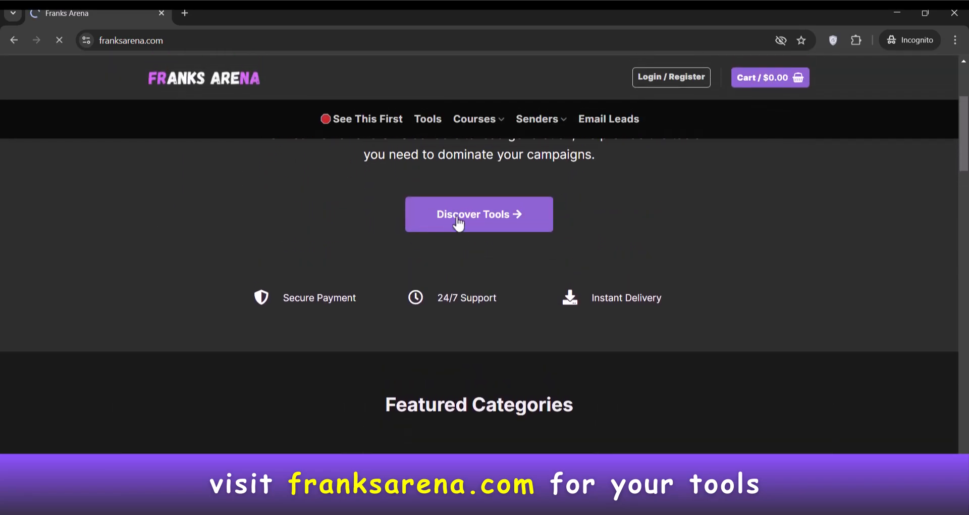
{"action": "left_click", "coordinate": [479, 214]}
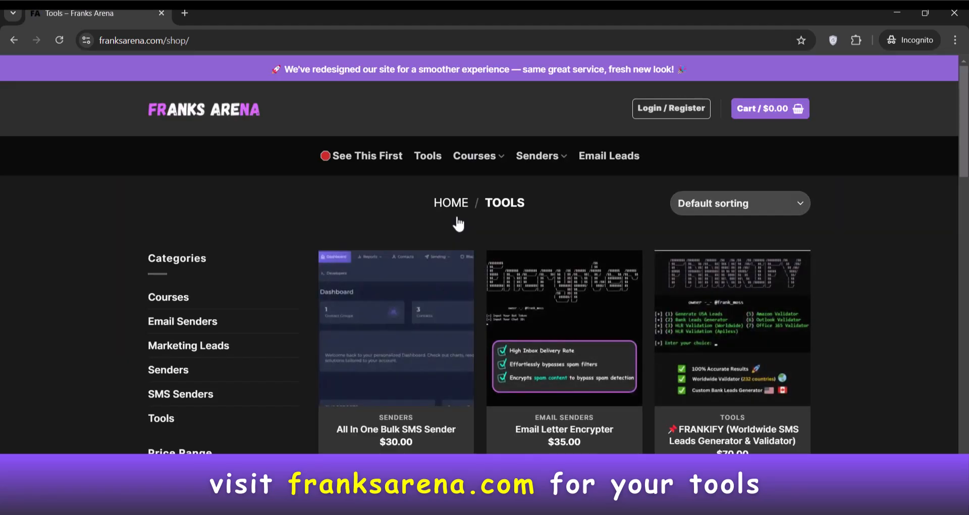
{"action": "scroll", "scroll_direction": "down", "scroll_amount": 3}
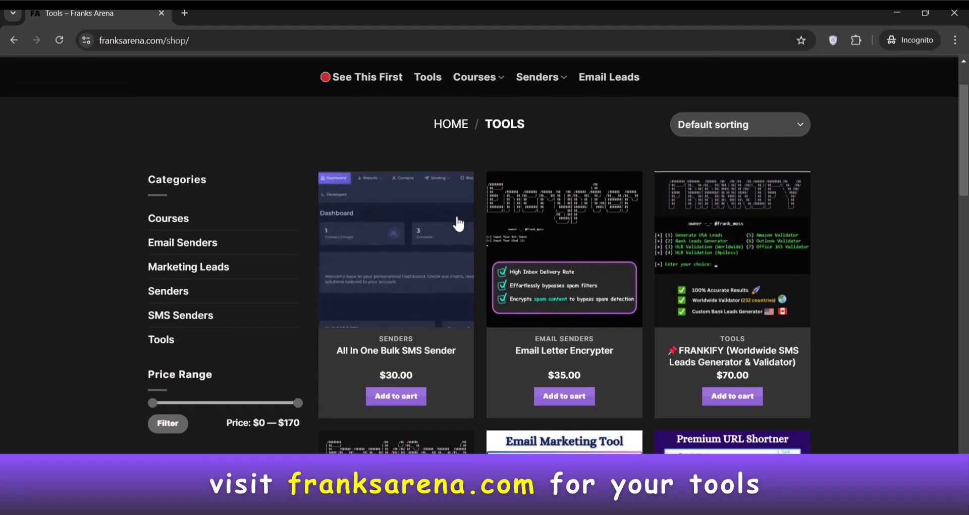
{"action": "scroll", "scroll_direction": "down", "scroll_amount": 3}
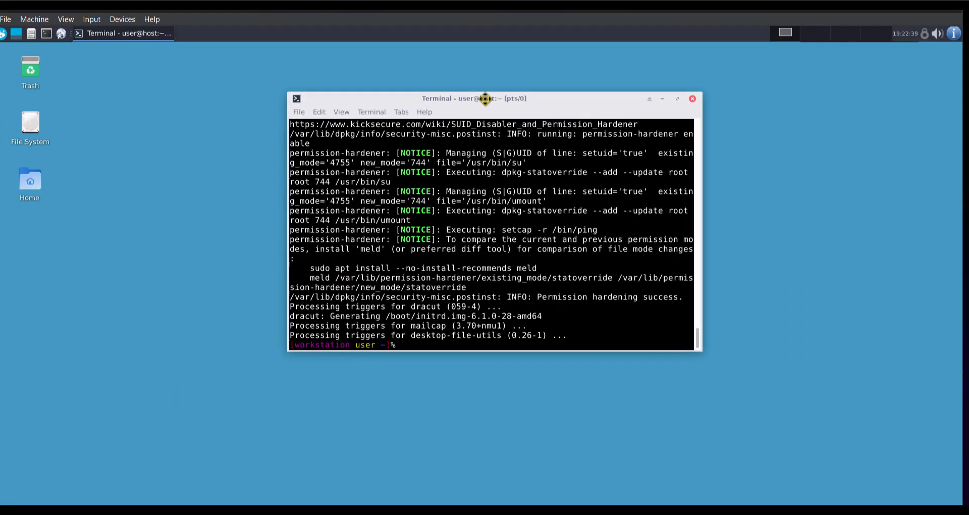
Run sudo apt-get upgrade and sudo reboot, then bring up the restarted workstation window
{"action": "type", "text": "sudo apt-get upgrade"}
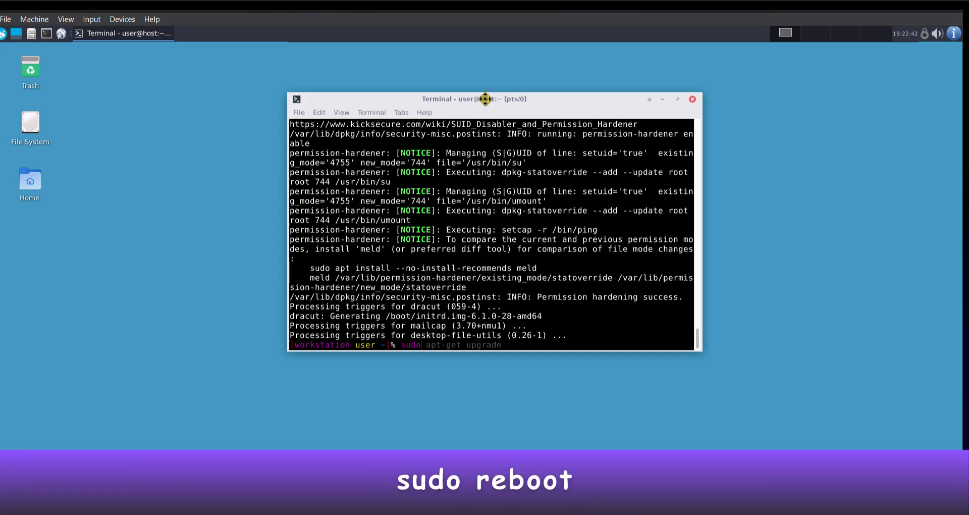
{"action": "type", "text": "sudo reboot"}
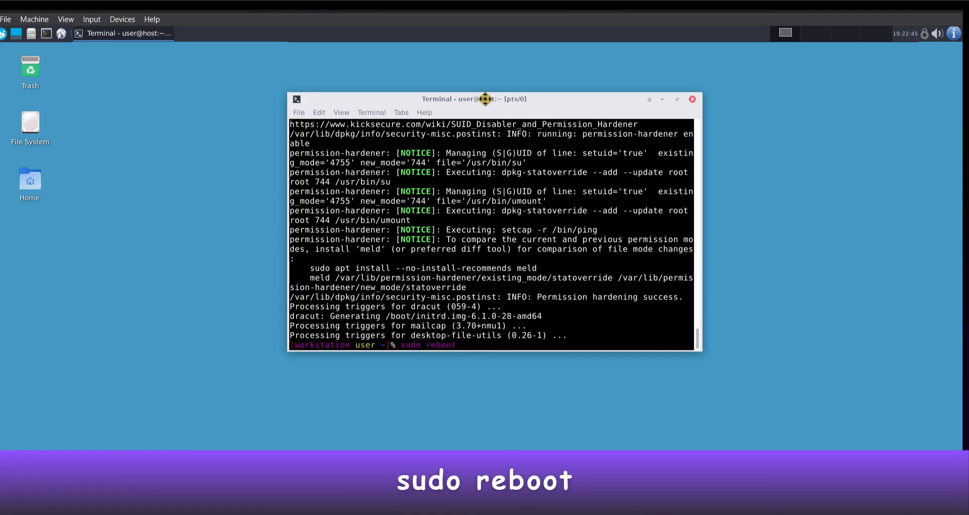
{"action": "key", "text": "Return"}
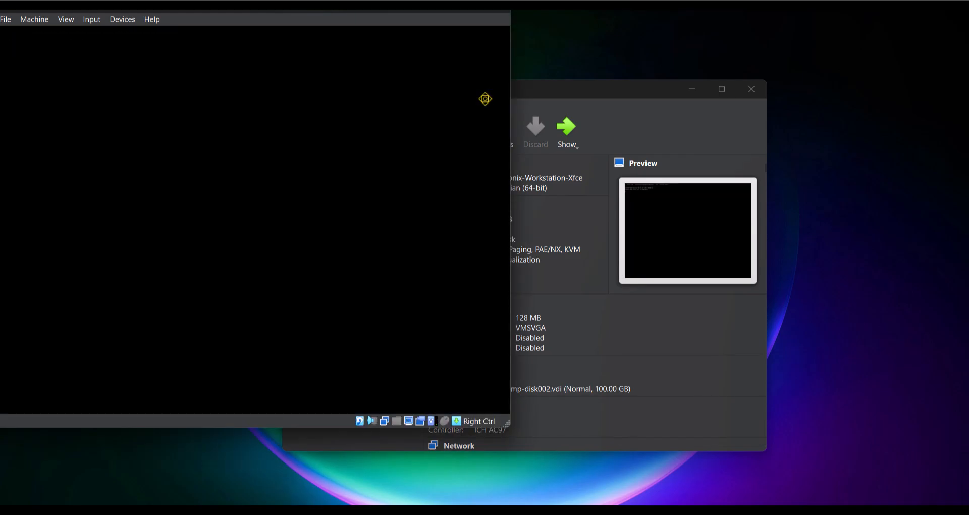
{"action": "left_click", "coordinate": [565, 127]}
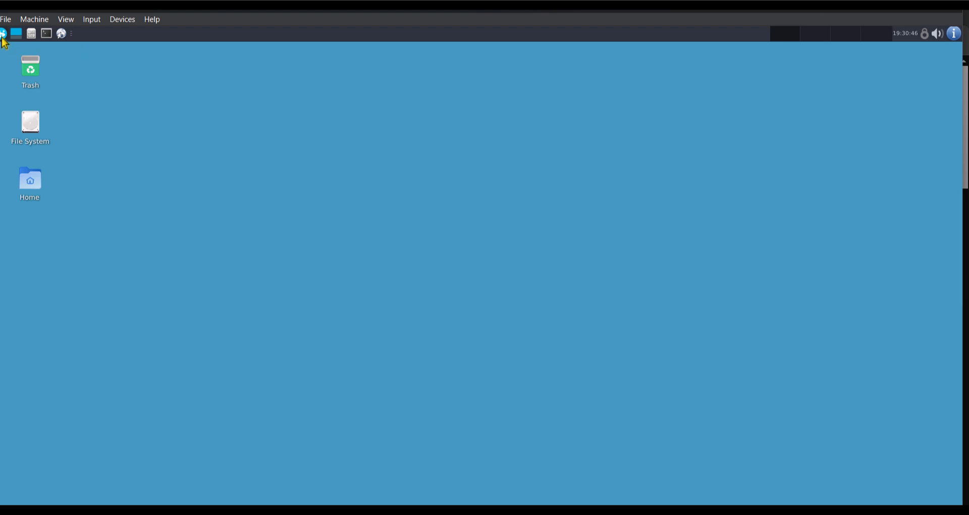
Launch Tor Browser from the Applications menu and close the Whonix welcome tab
{"action": "left_click", "coordinate": [3, 34]}
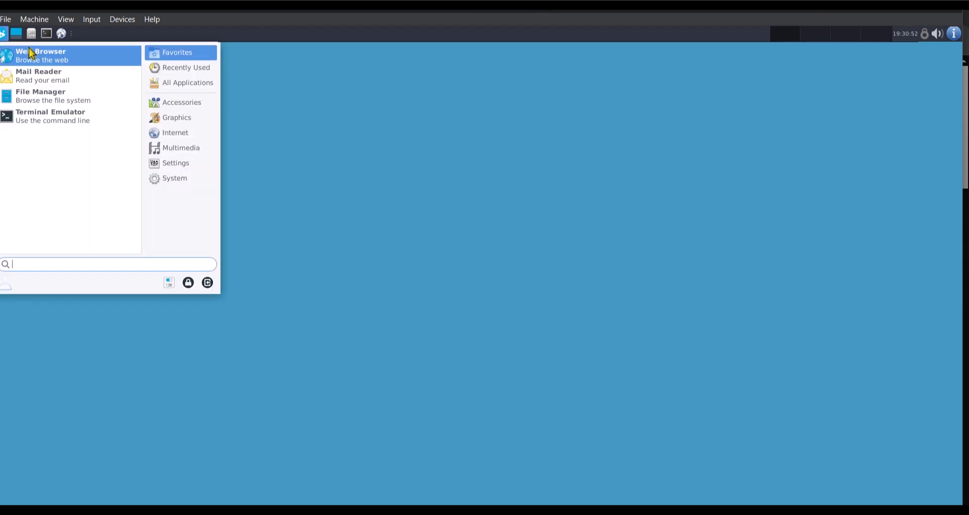
{"action": "left_click", "coordinate": [41, 55]}
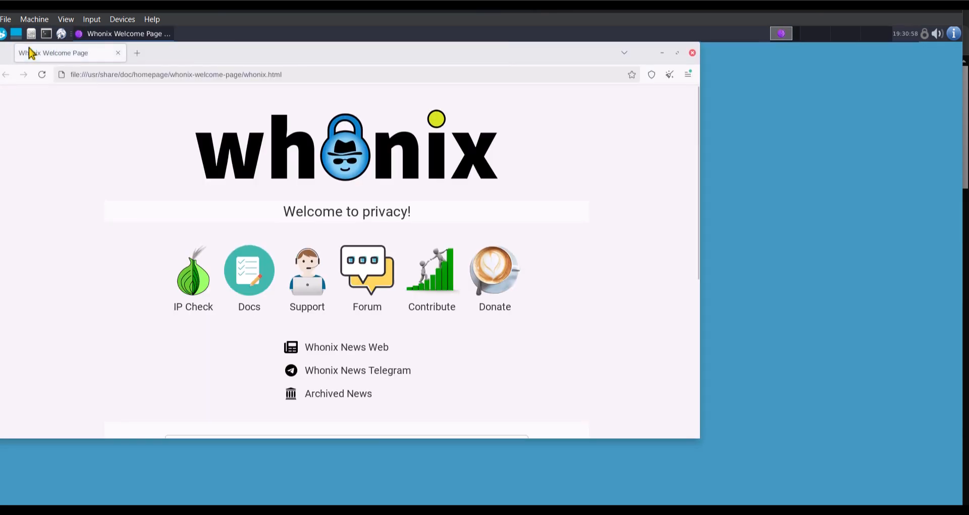
{"action": "left_click", "coordinate": [118, 52]}
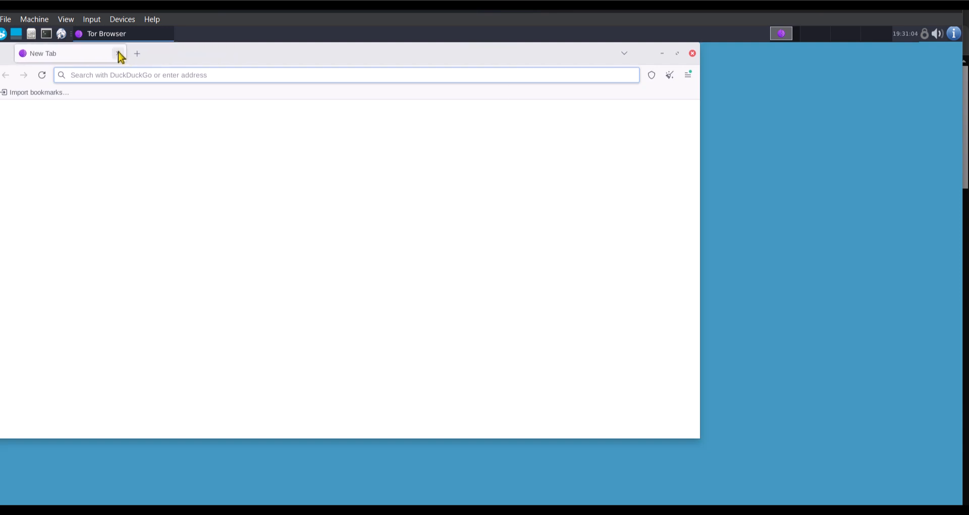
Load whoer.net to see the Warsaw, Poland IP, then open a blank tab
{"action": "type", "text": "whoer.net"}
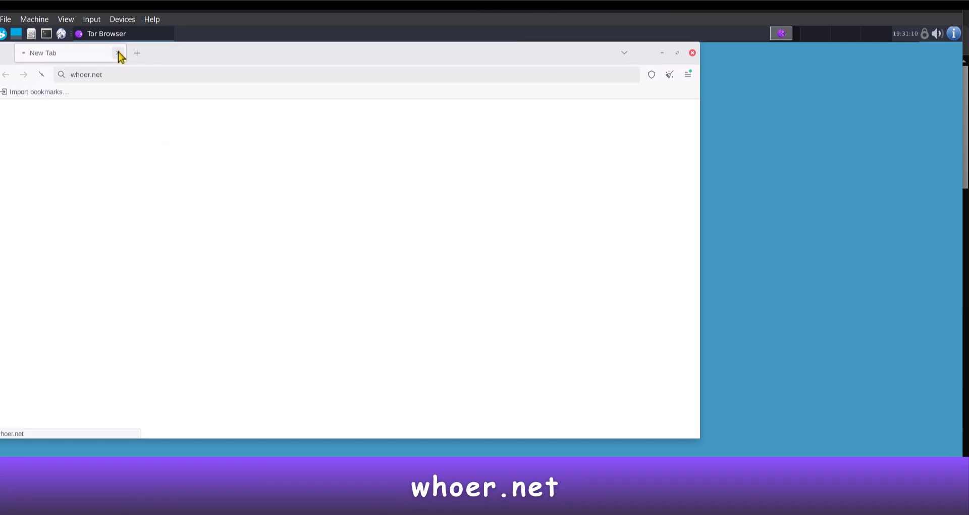
{"action": "key", "text": "Return"}
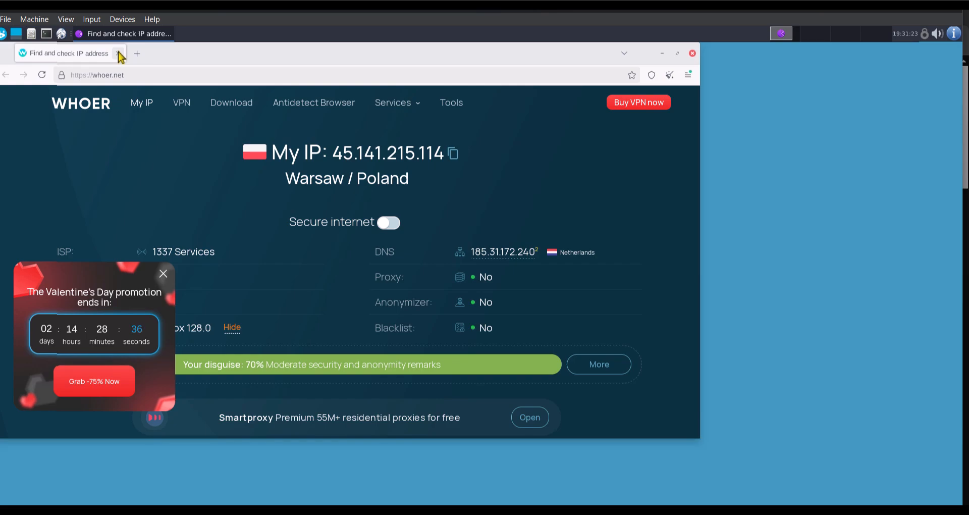
{"action": "left_click", "coordinate": [137, 53]}
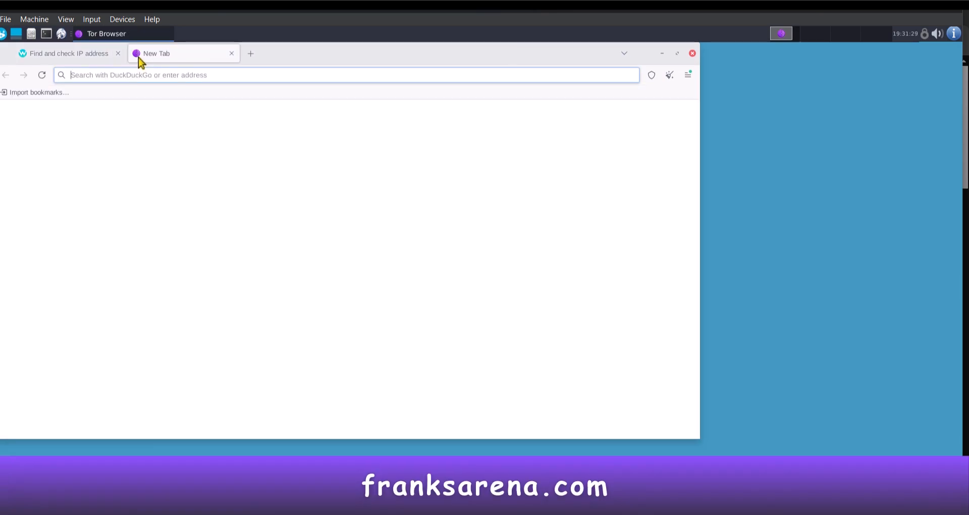
Load franksarena.com in the new tab, then return to the whoer.net tab
{"action": "type", "text": "franksare"}
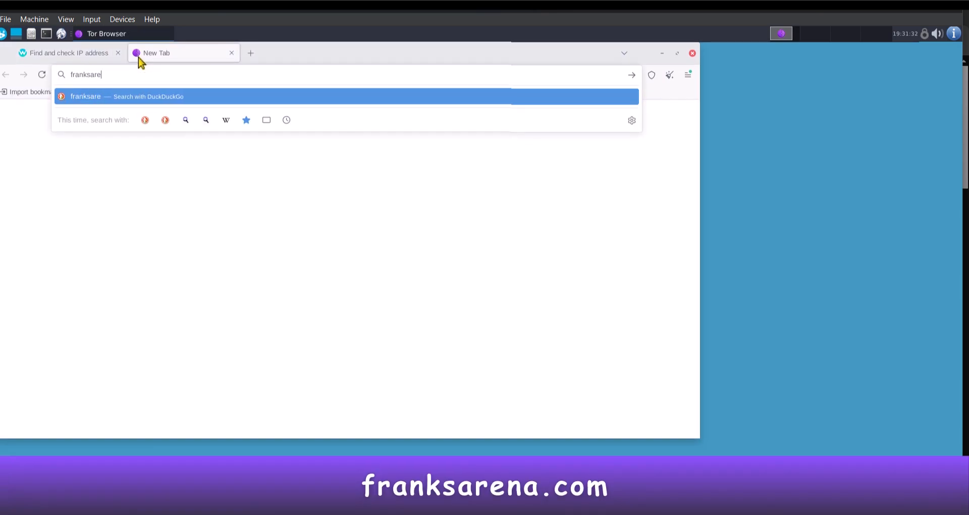
{"action": "key", "text": "Return"}
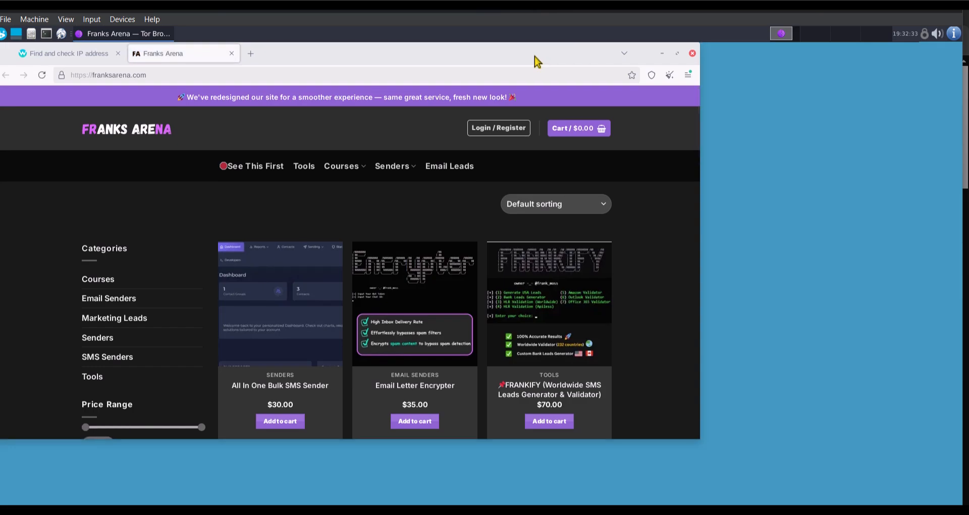
{"action": "mouse_move", "coordinate": [326, 61]}
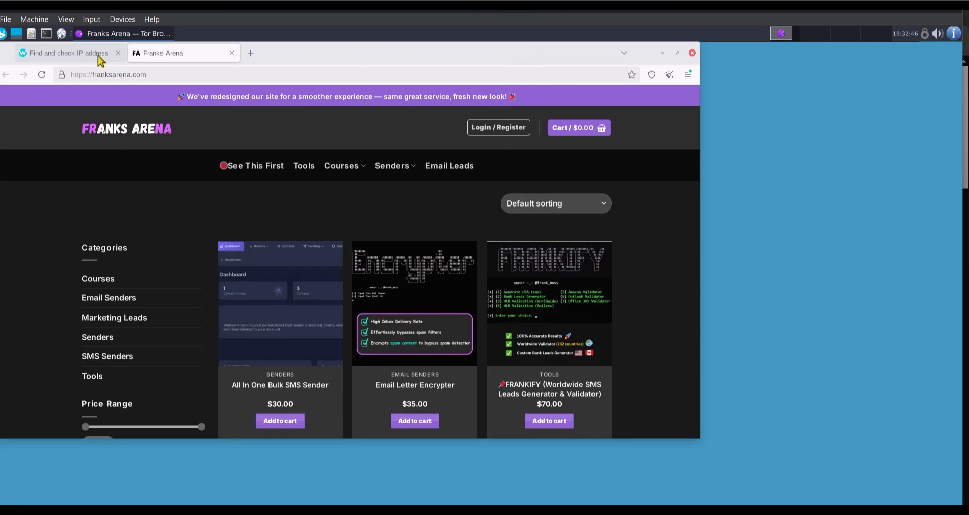
{"action": "left_click", "coordinate": [65, 52]}
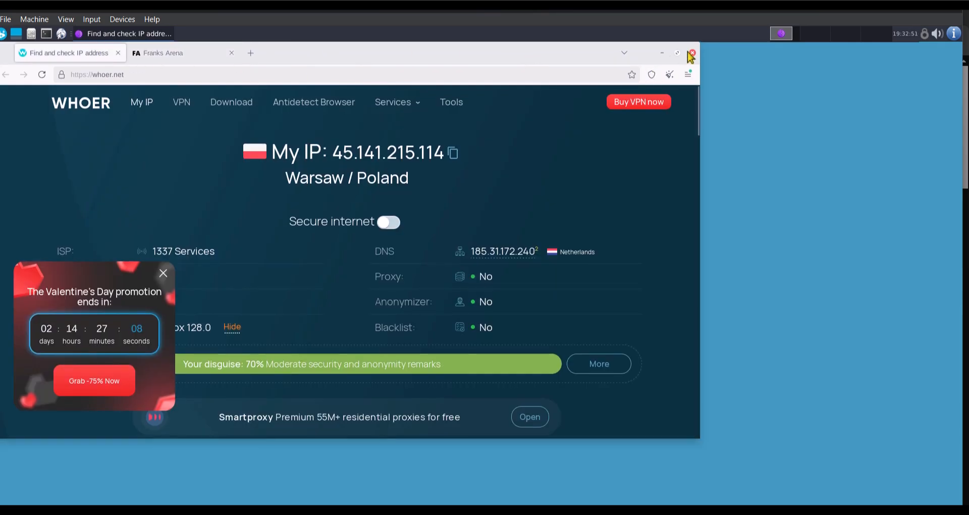
Restart Tor Browser, close the extra and welcome tabs, and load whoer.net again
{"action": "left_click", "coordinate": [691, 52]}
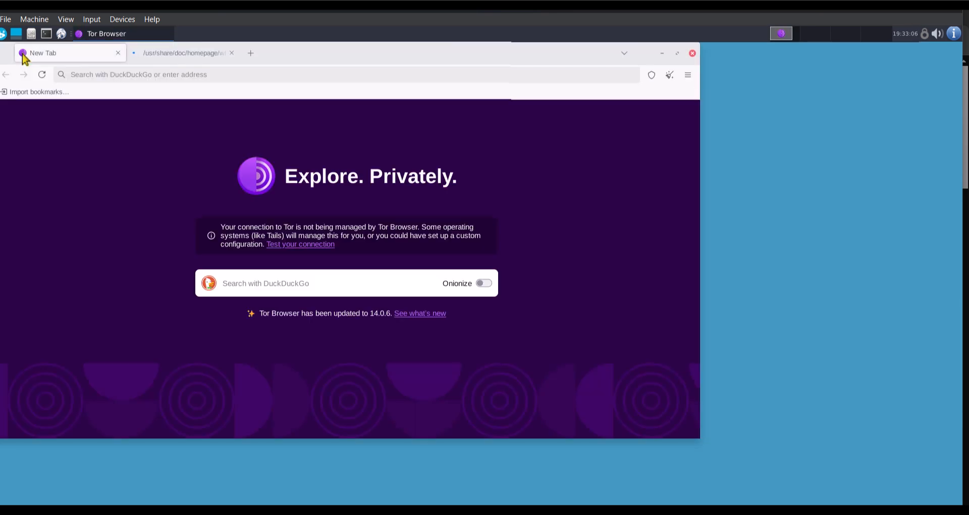
{"action": "left_click", "coordinate": [182, 52]}
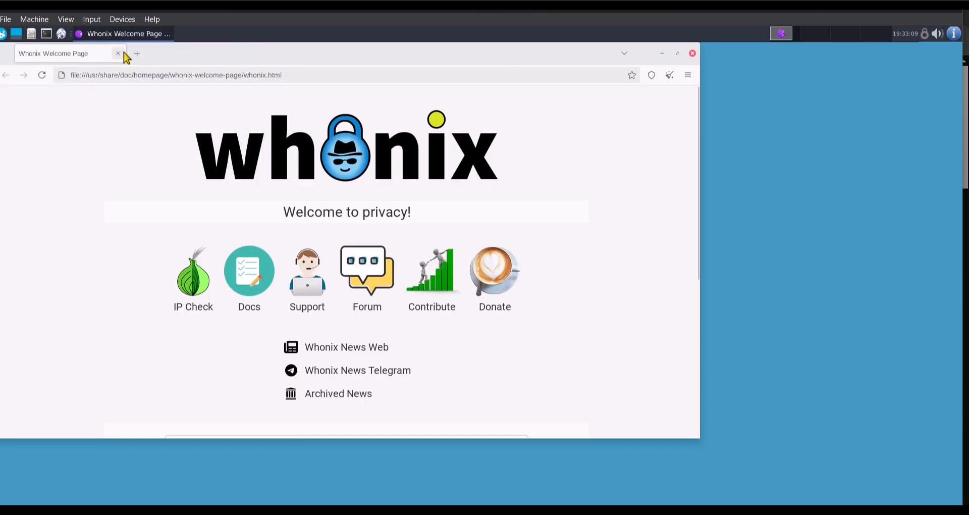
{"action": "left_click", "coordinate": [118, 53]}
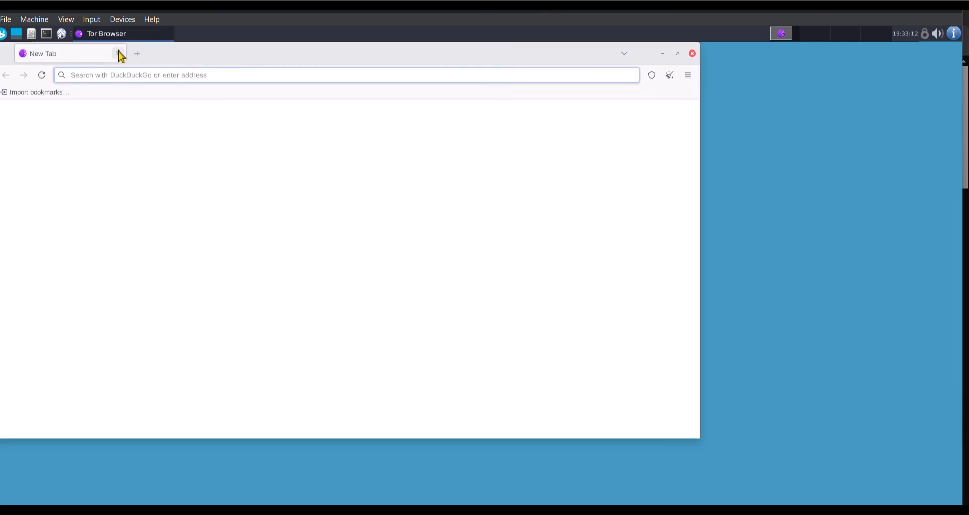
{"action": "type", "text": "whoer.net"}
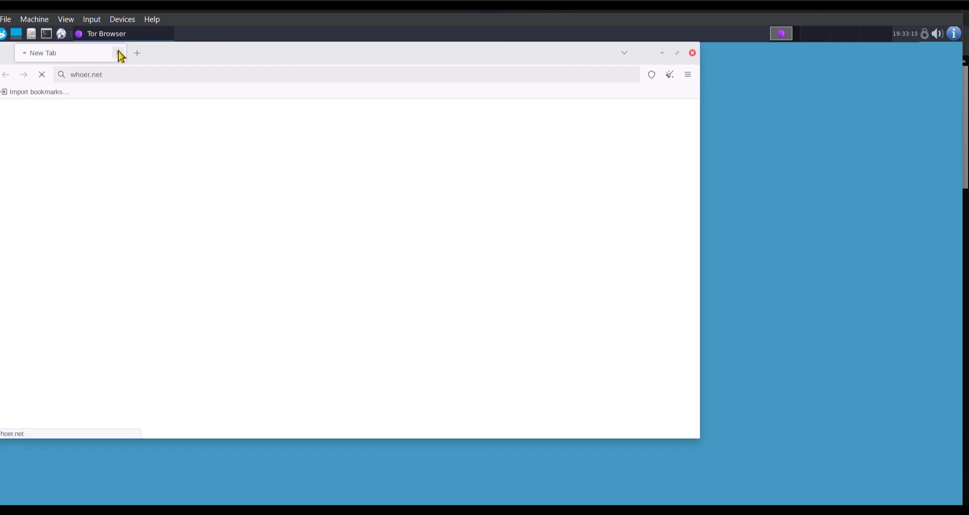
{"action": "key", "text": "Return"}
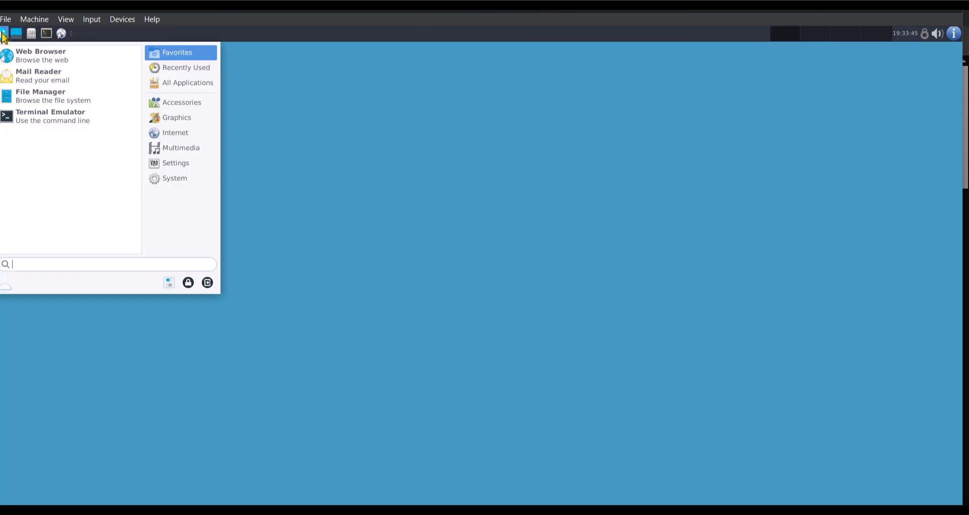
Relaunch the browser, maximize it to view the Brandenburg, Germany IP, then close it
{"action": "left_click", "coordinate": [41, 55]}
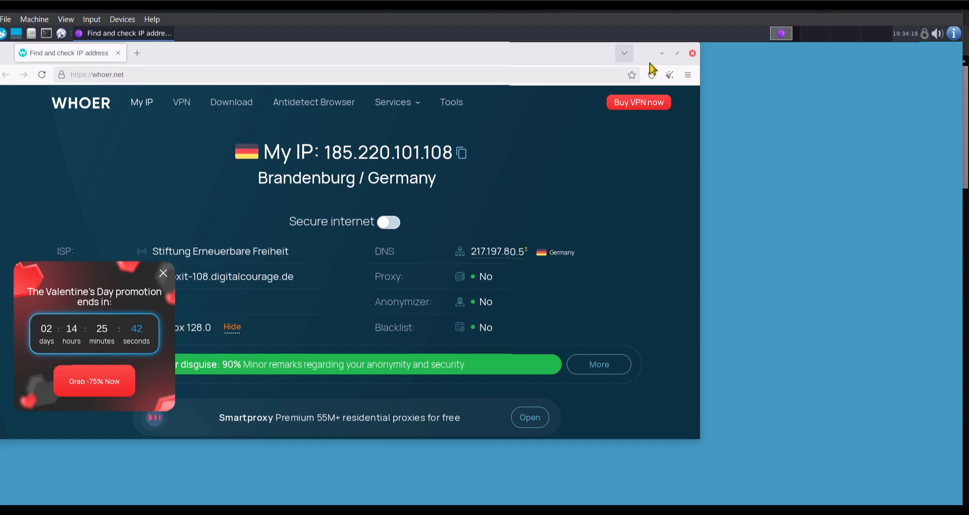
{"action": "left_click", "coordinate": [676, 53]}
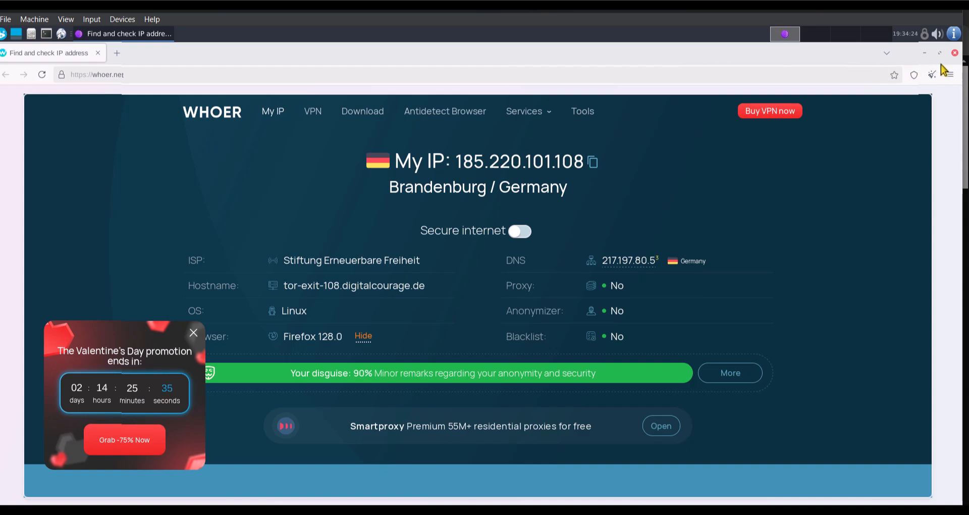
{"action": "left_click", "coordinate": [953, 52]}
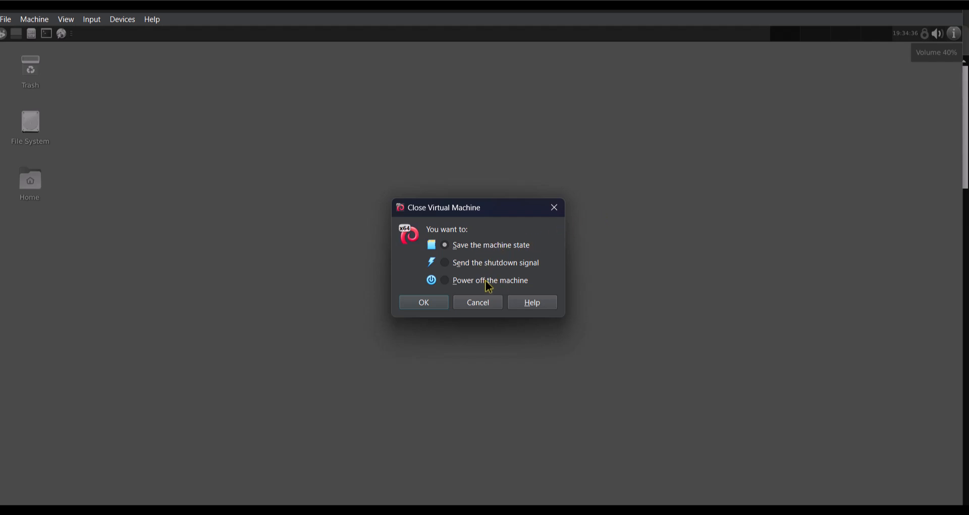
Power off both Whonix VMs, then start Whonix-Gateway-Xfce and Whonix-Workstation-Xfce again
{"action": "left_click", "coordinate": [423, 302]}
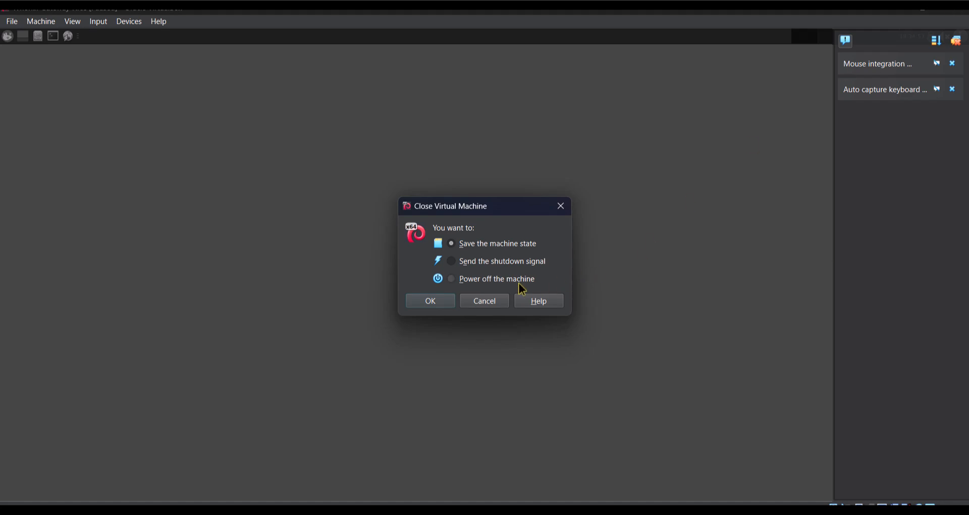
{"action": "left_click", "coordinate": [430, 301]}
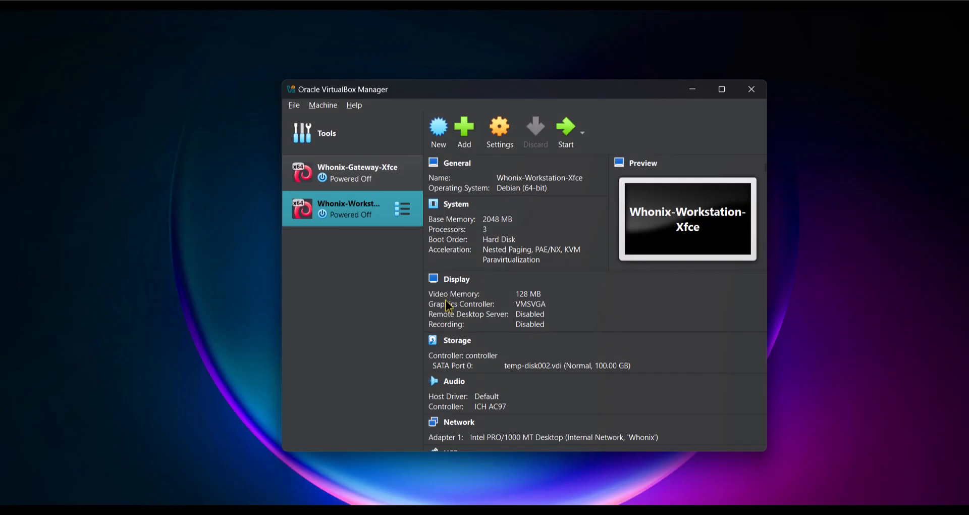
{"action": "left_click", "coordinate": [349, 172]}
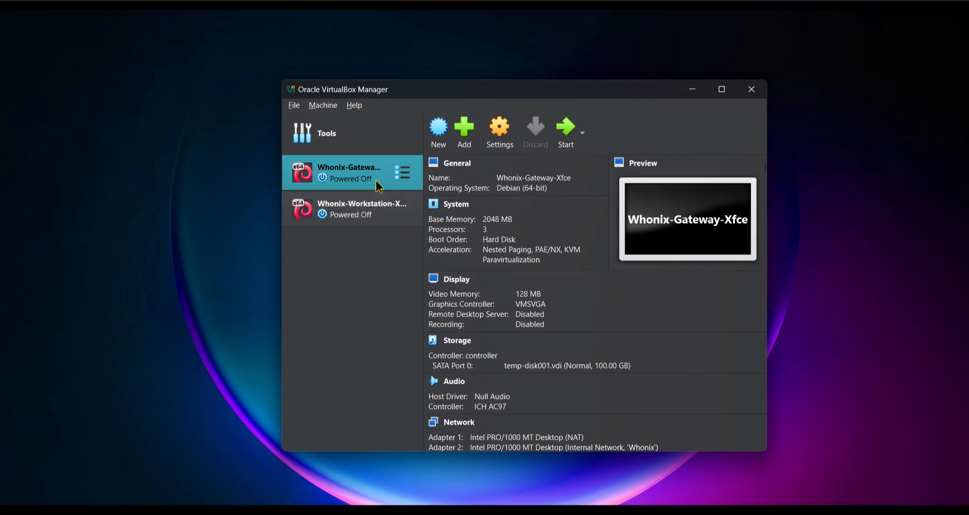
{"action": "left_click", "coordinate": [565, 127]}
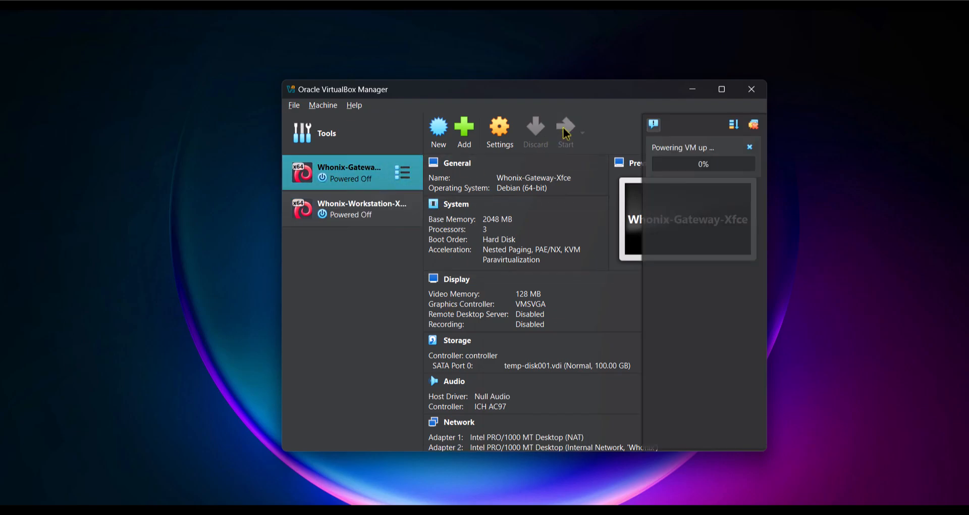
{"action": "left_click", "coordinate": [565, 130]}
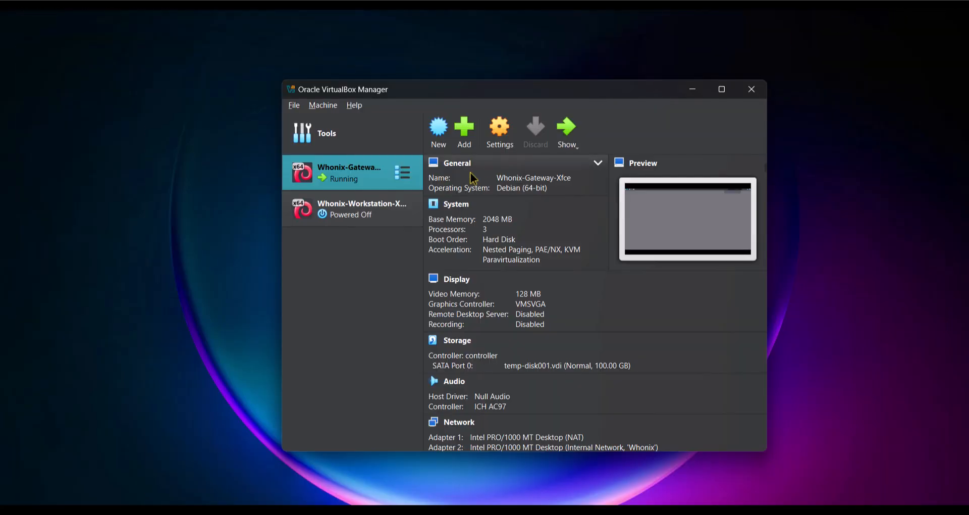
{"action": "left_click", "coordinate": [349, 209]}
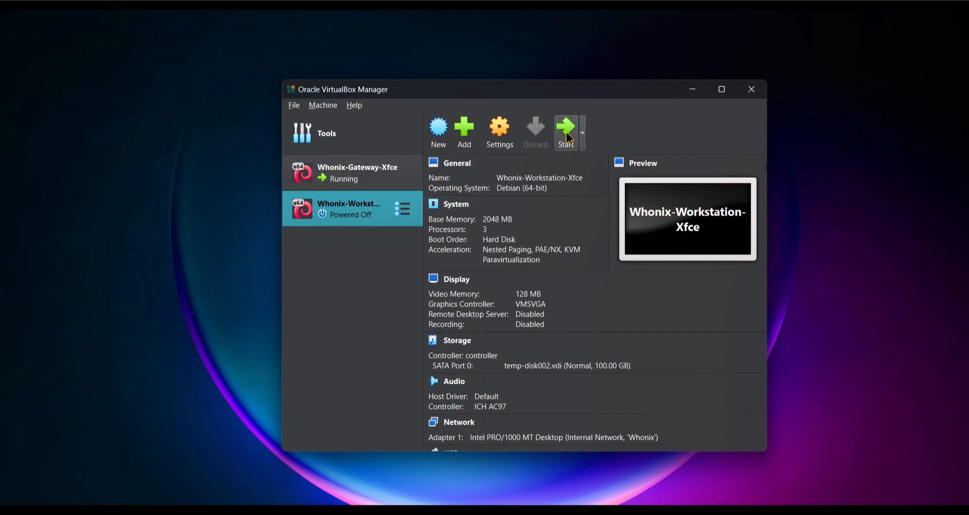
{"action": "left_click", "coordinate": [565, 130]}
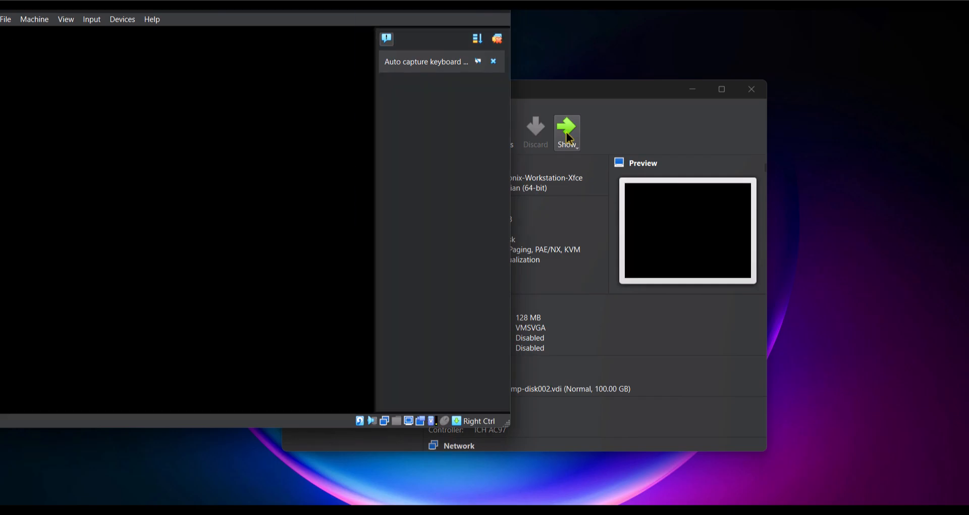
{"action": "left_click", "coordinate": [566, 128]}
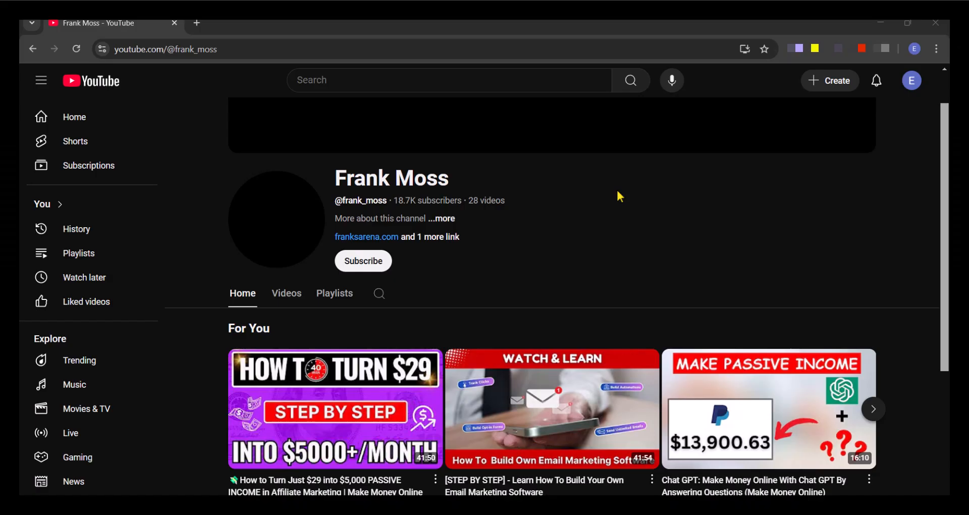
Subscribe to the Frank Moss YouTube channel and view its notification options
{"action": "left_click", "coordinate": [363, 260]}
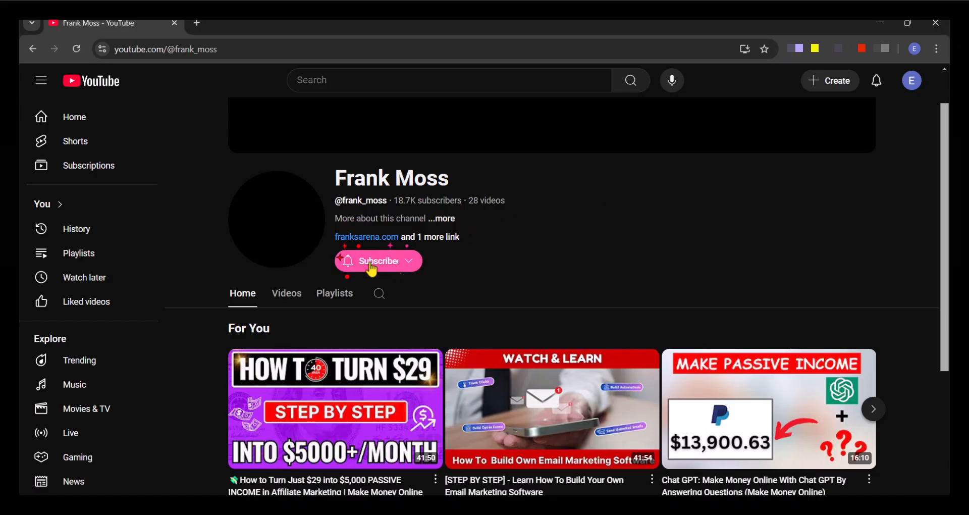
{"action": "left_click", "coordinate": [377, 261]}
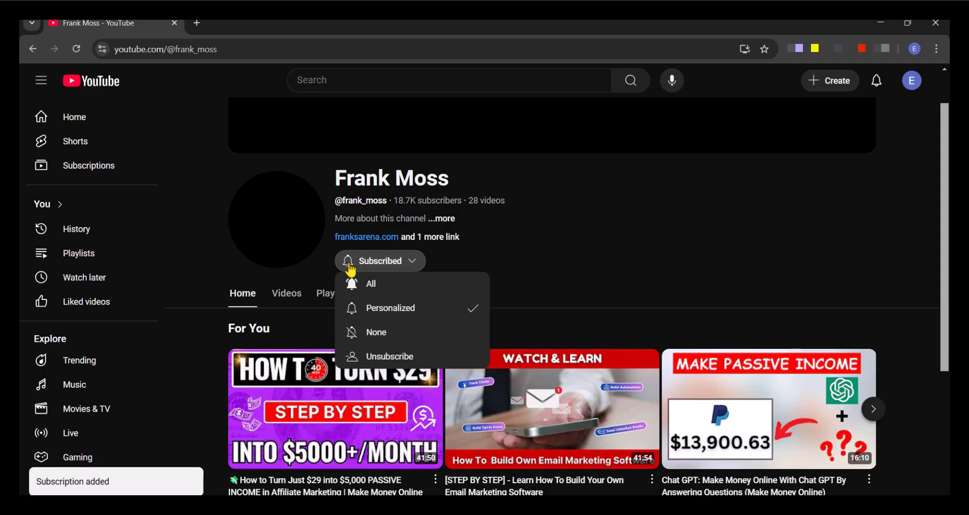